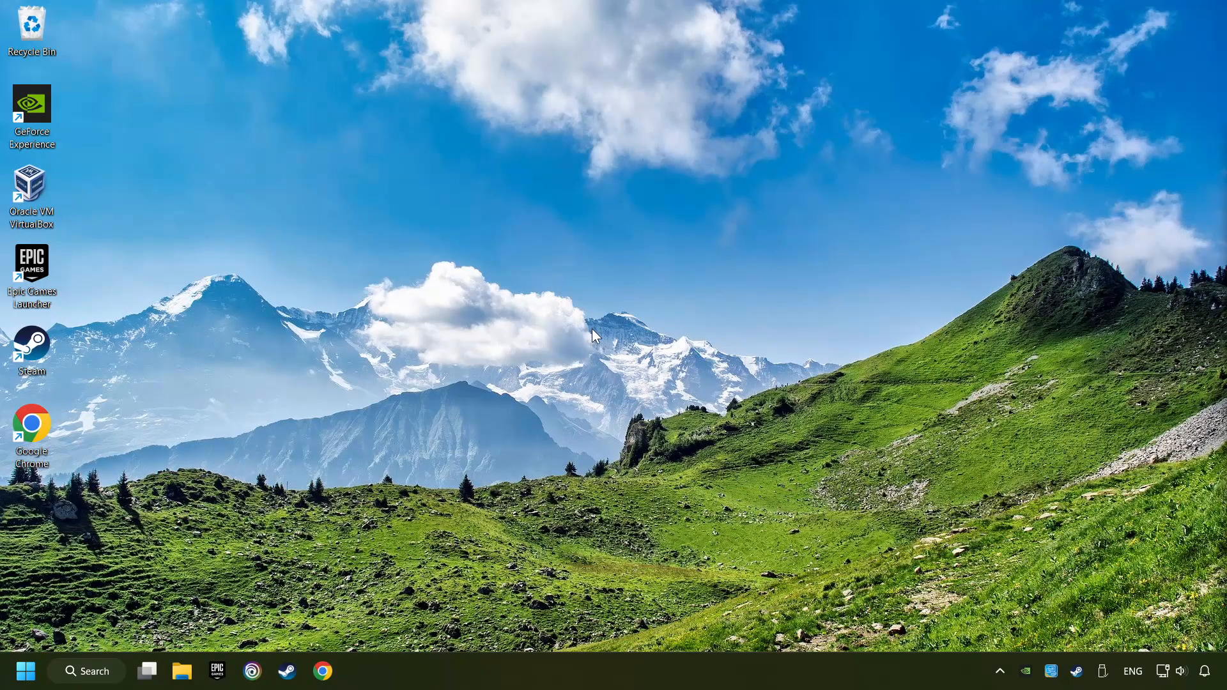
- Open Device Manager and bring up the actions for the NVIDIA GeForce GTX 1050 Ti
left_click(87, 670)
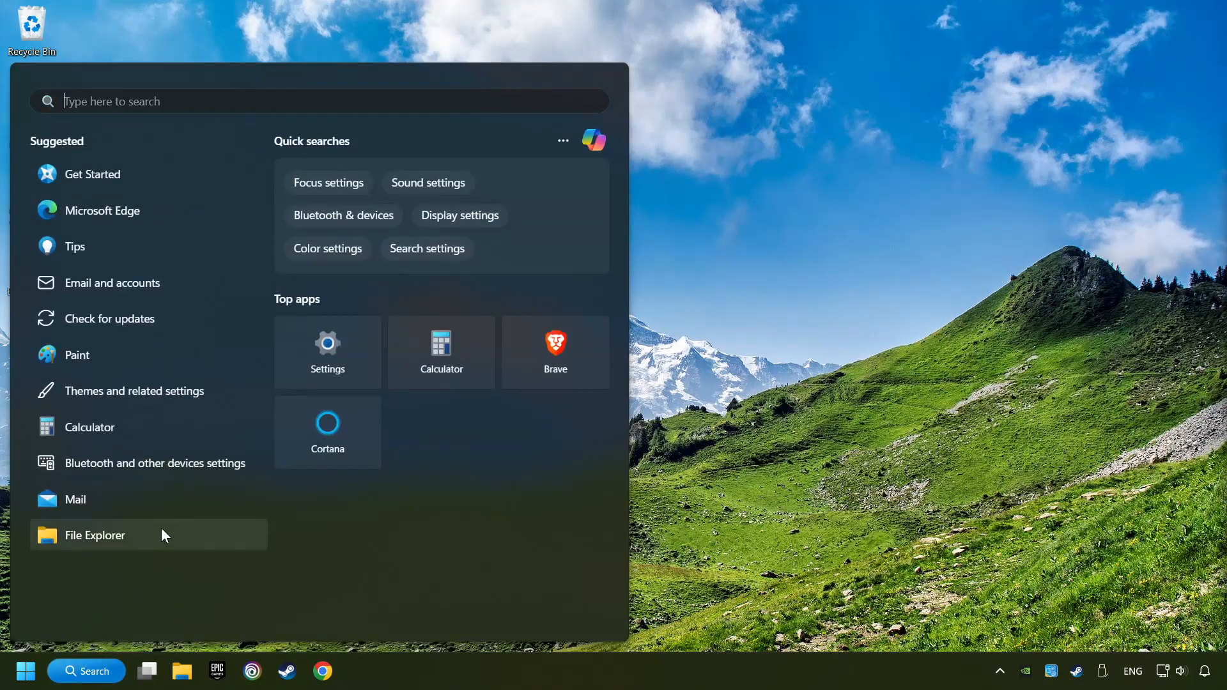
type("device Manager")
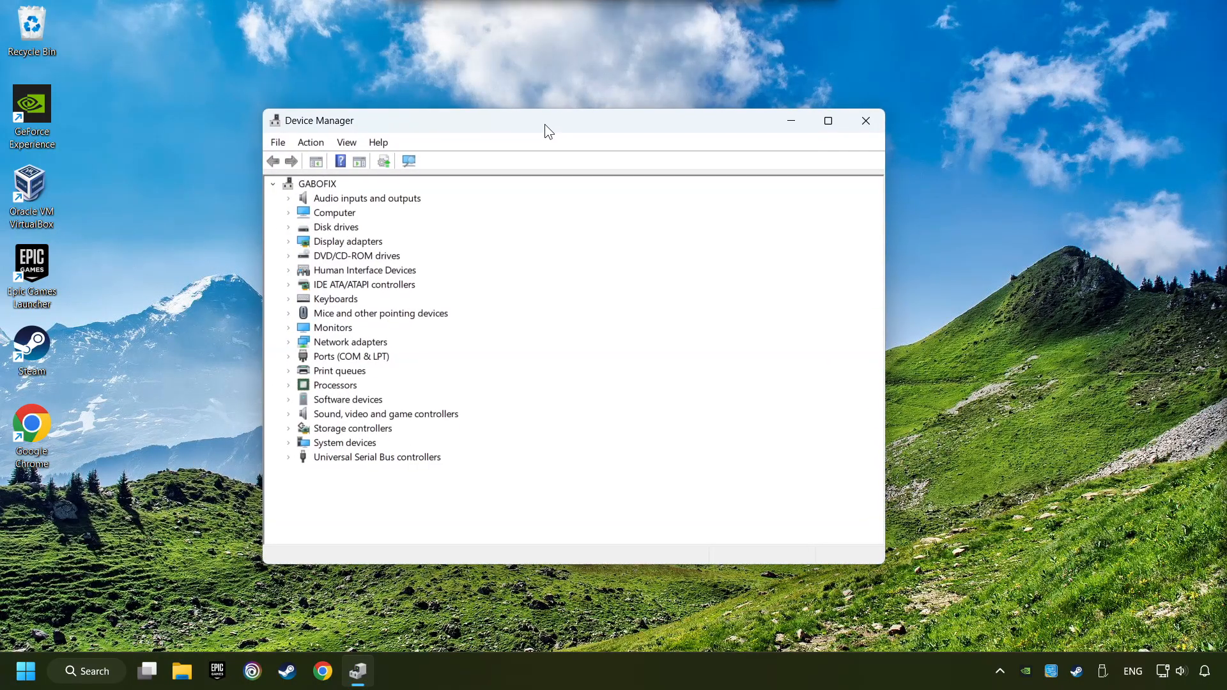
left_click(348, 241)
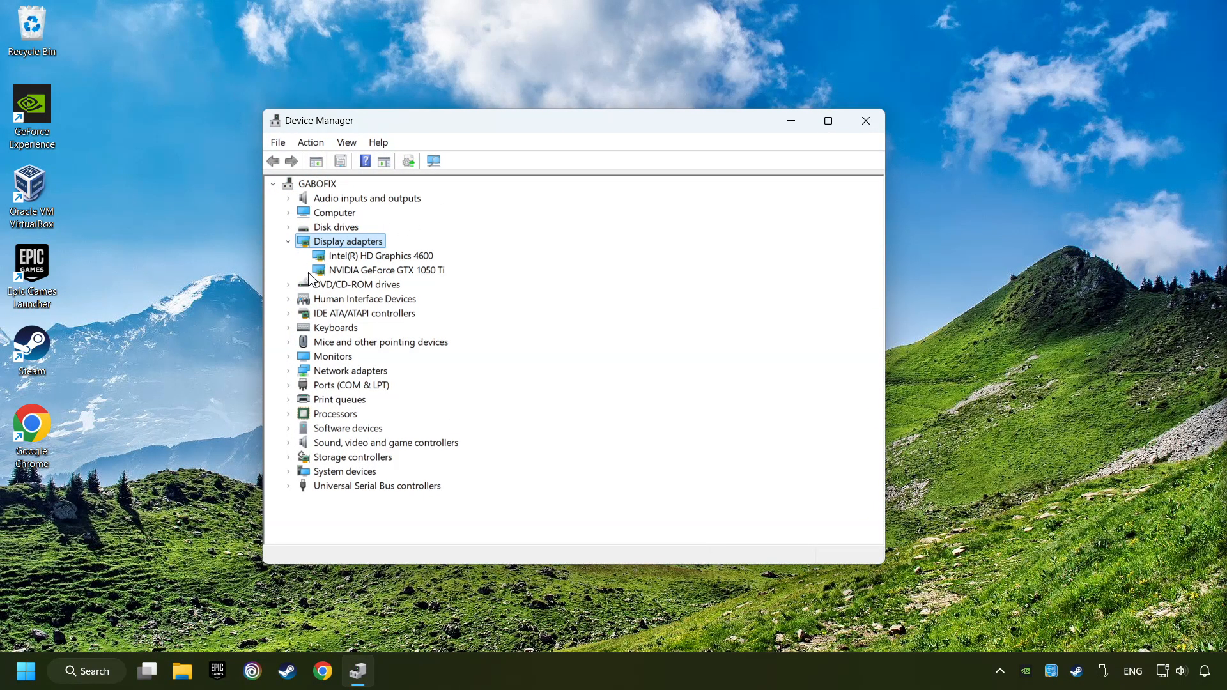
left_click(384, 269)
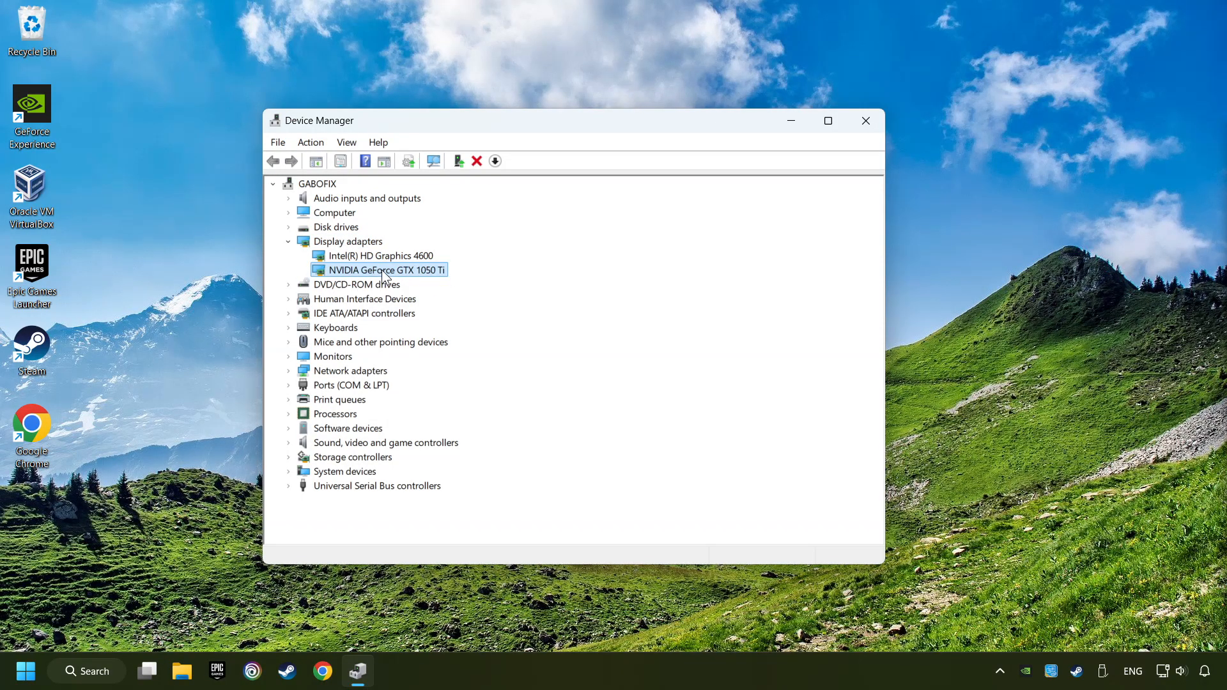
right_click(383, 269)
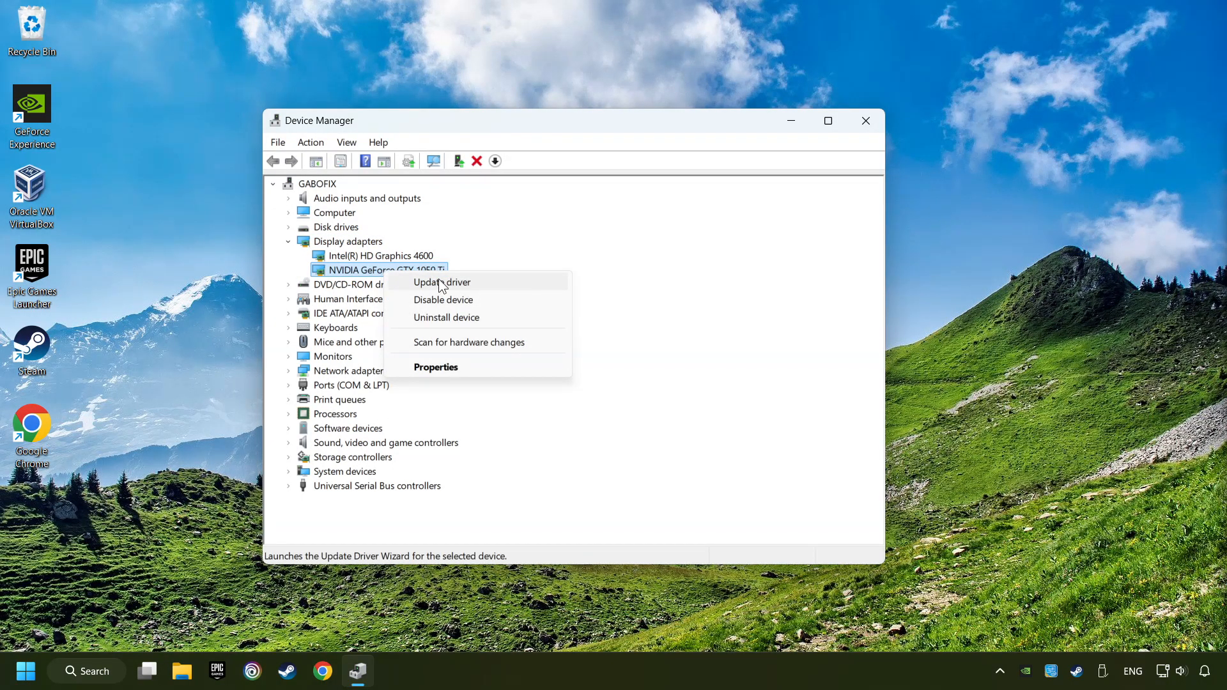
- Search automatically for GTX 1050 Ti drivers, confirm the best is installed, and close Device Manager
left_click(442, 283)
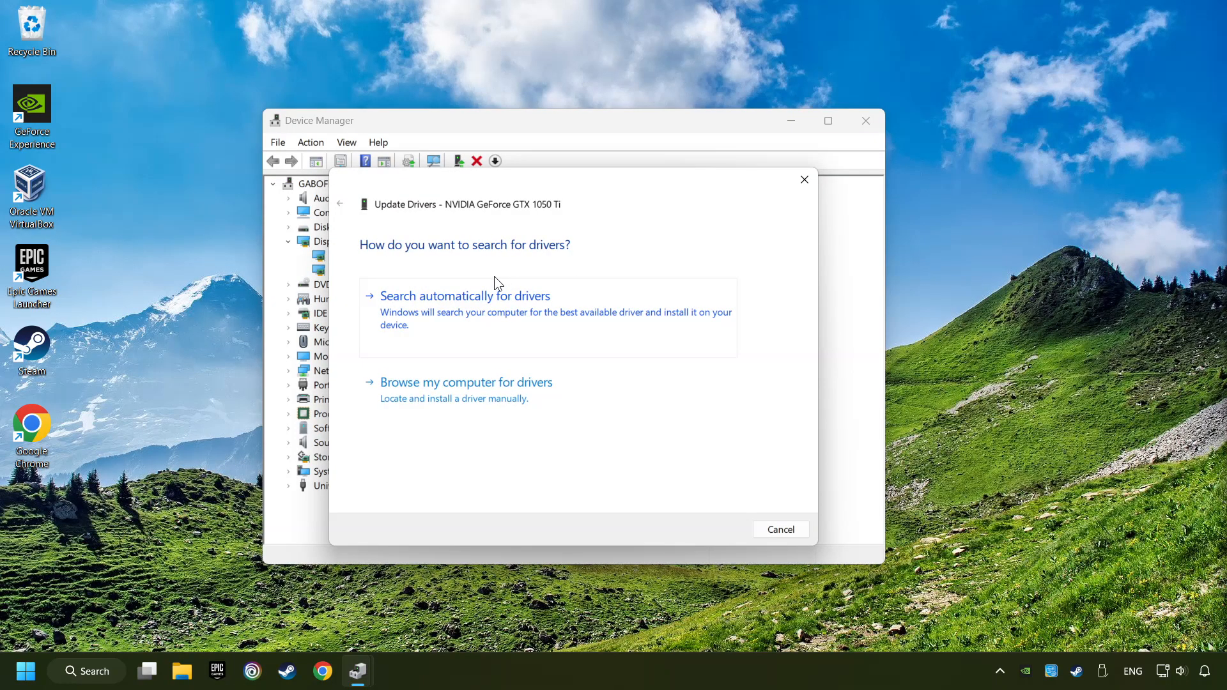
mouse_move(449, 305)
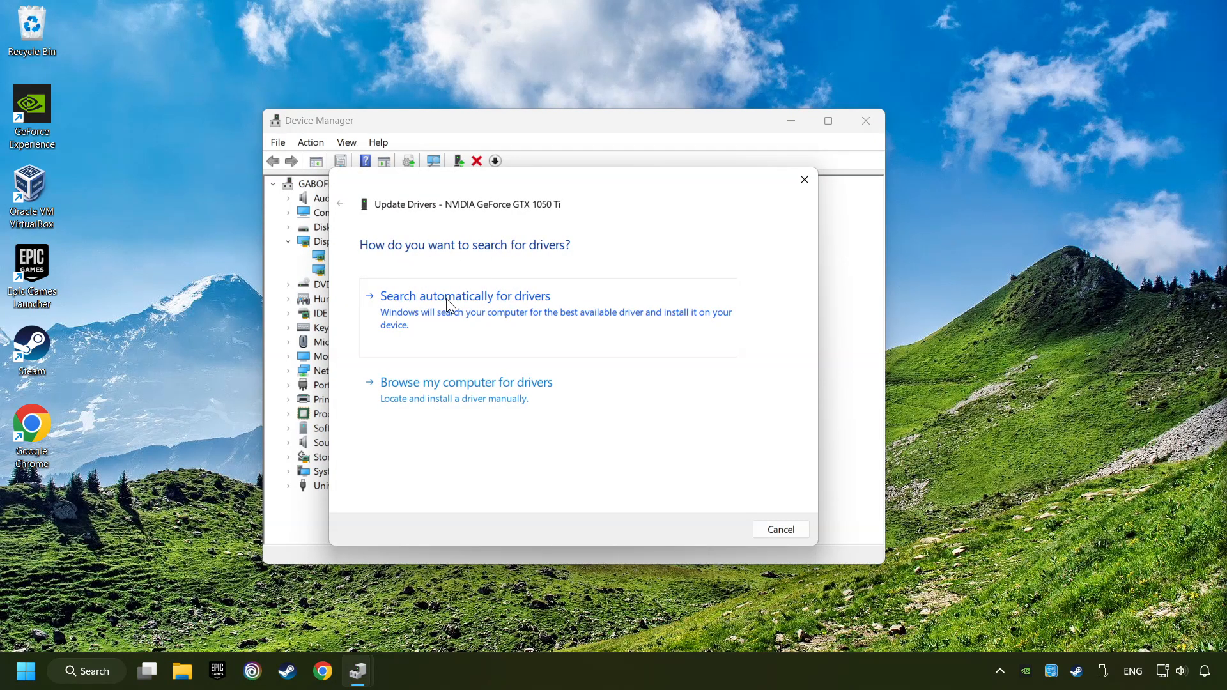
left_click(464, 296)
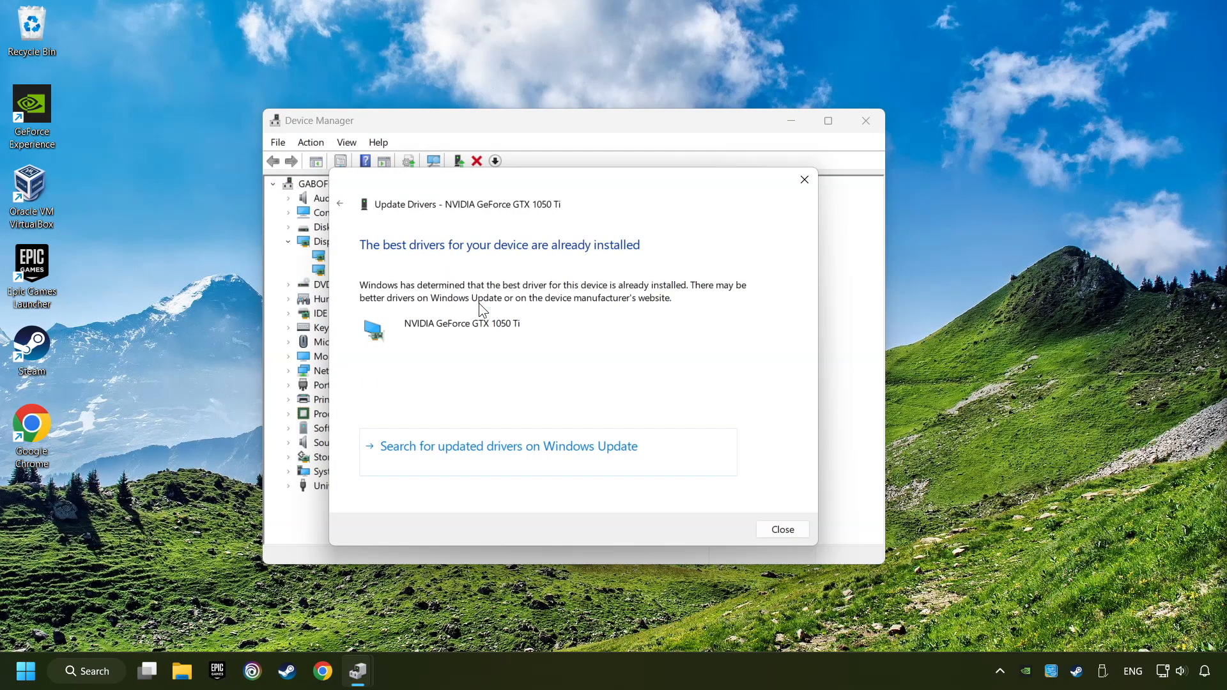
mouse_move(687, 477)
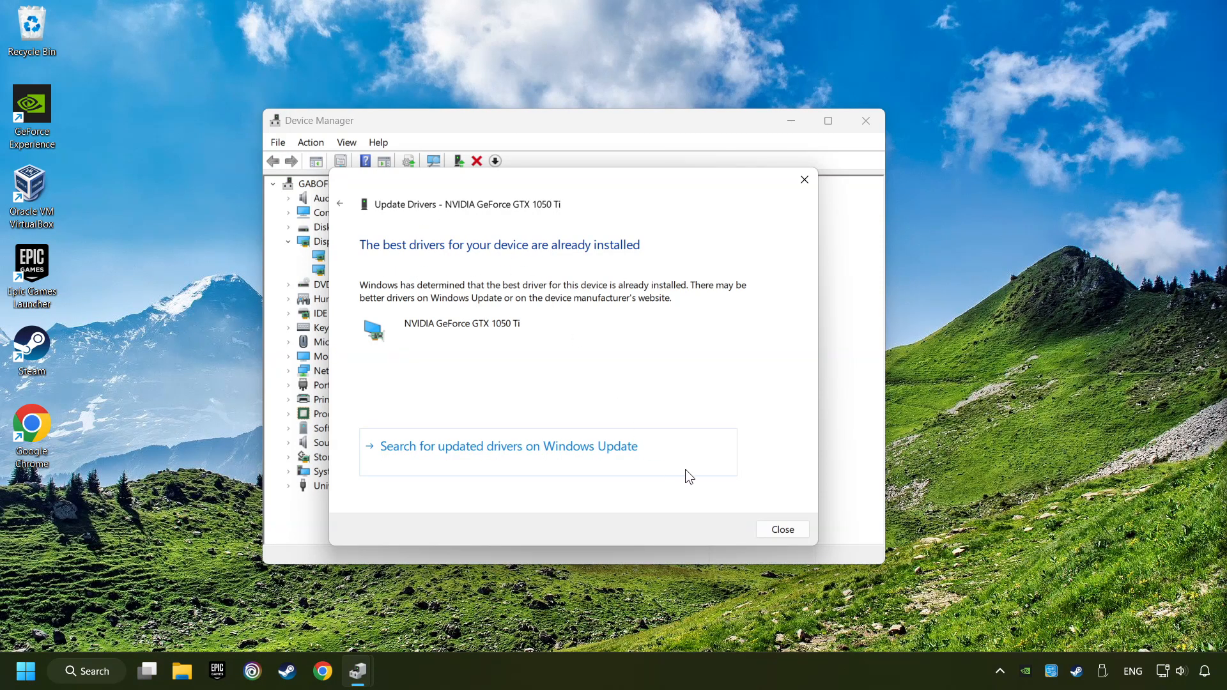
left_click(781, 529)
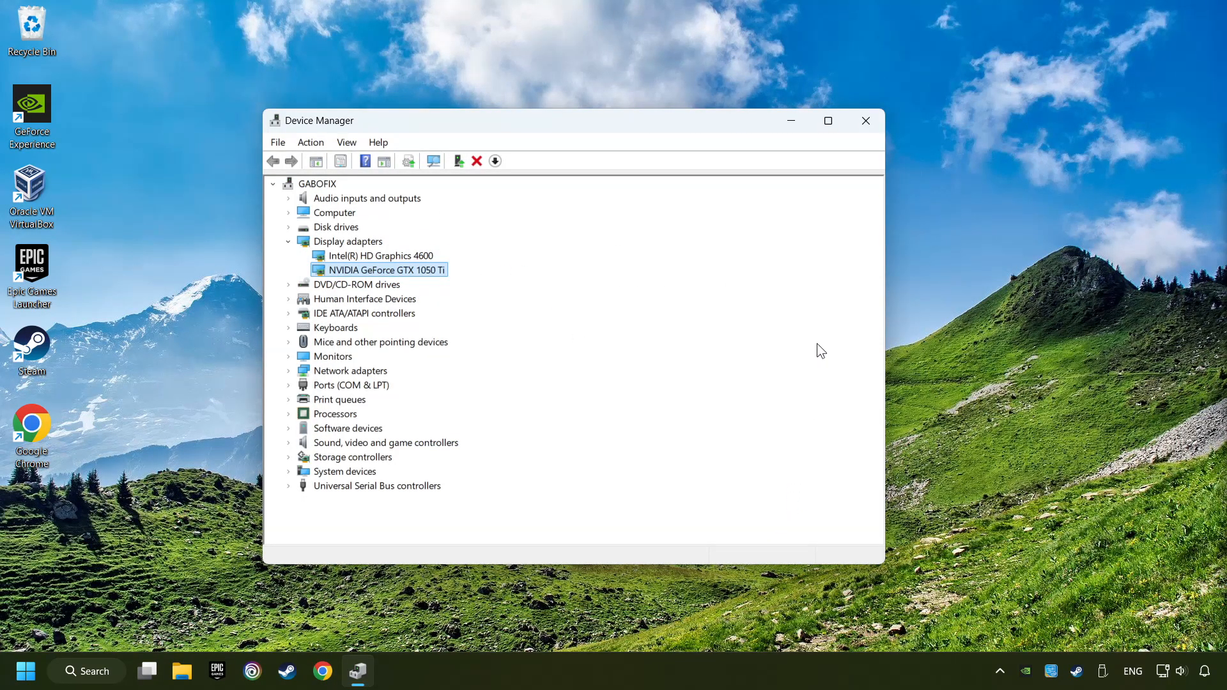
left_click(866, 121)
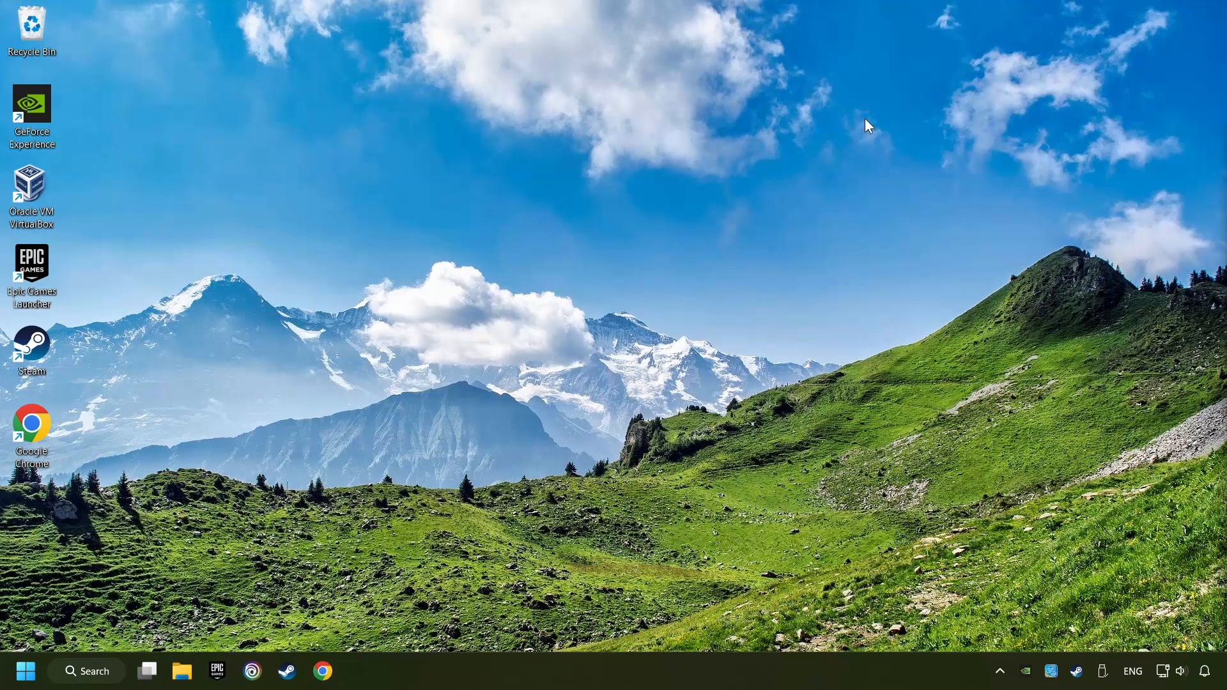
mouse_move(327, 630)
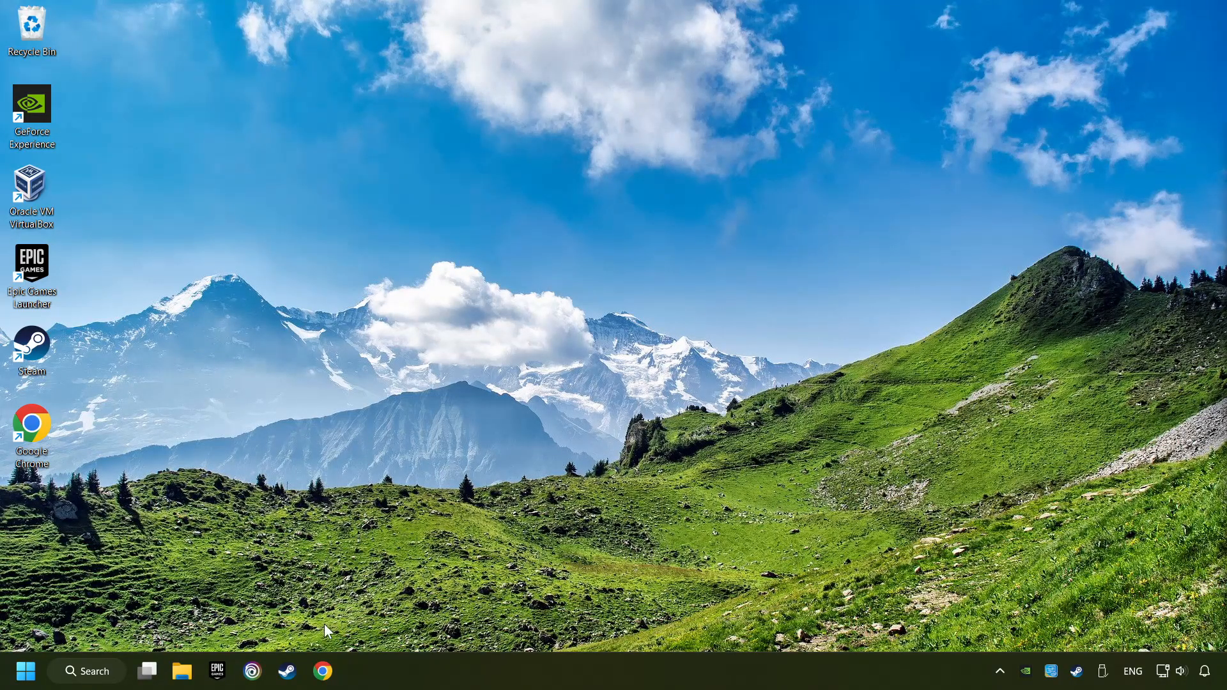
- Search Google for 'nvidia geforce driver download'
type("n")
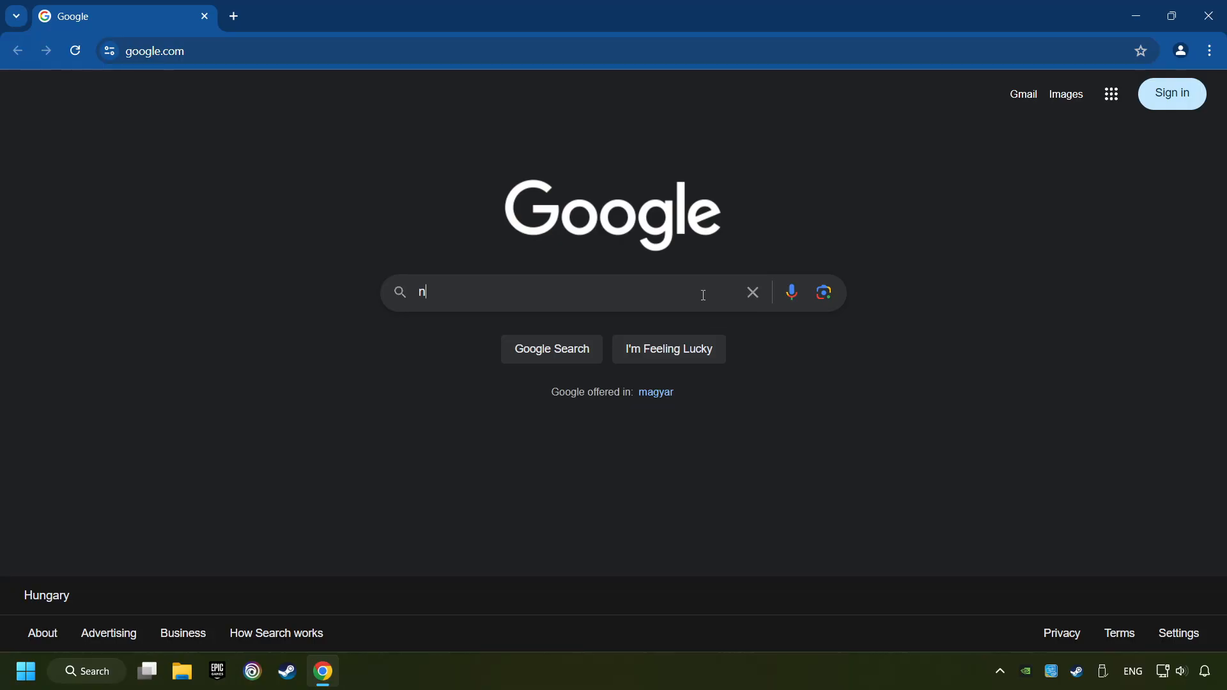
type("vidia geforce drive")
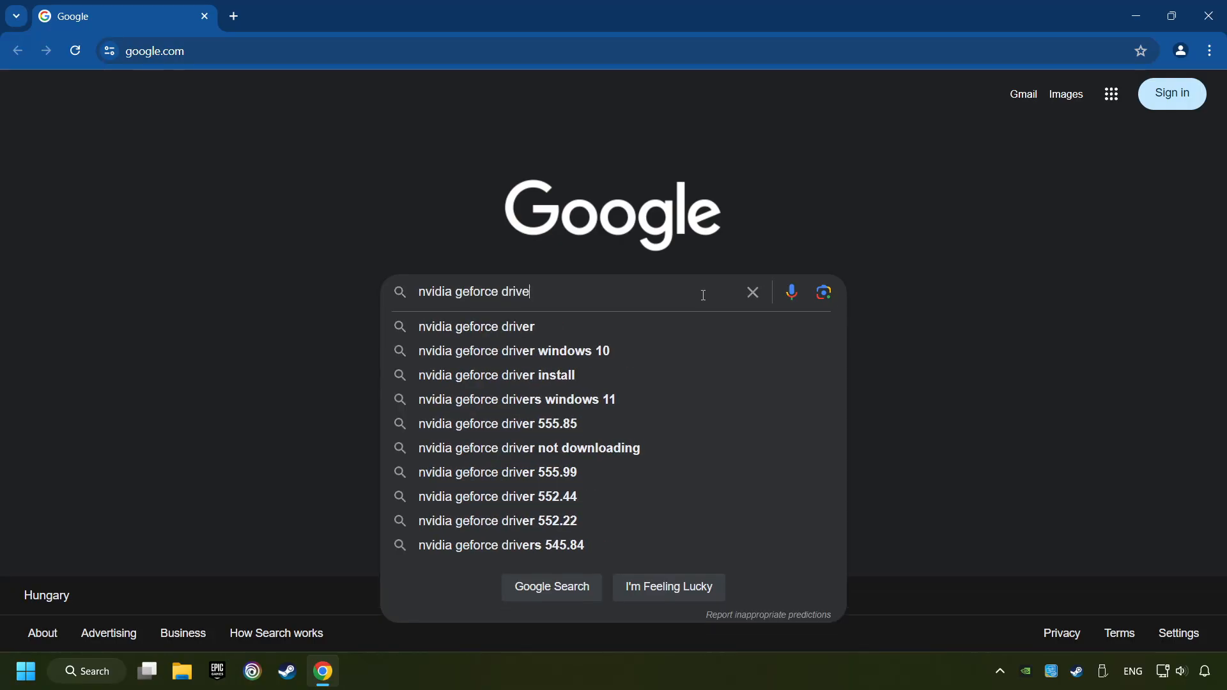
type("r download")
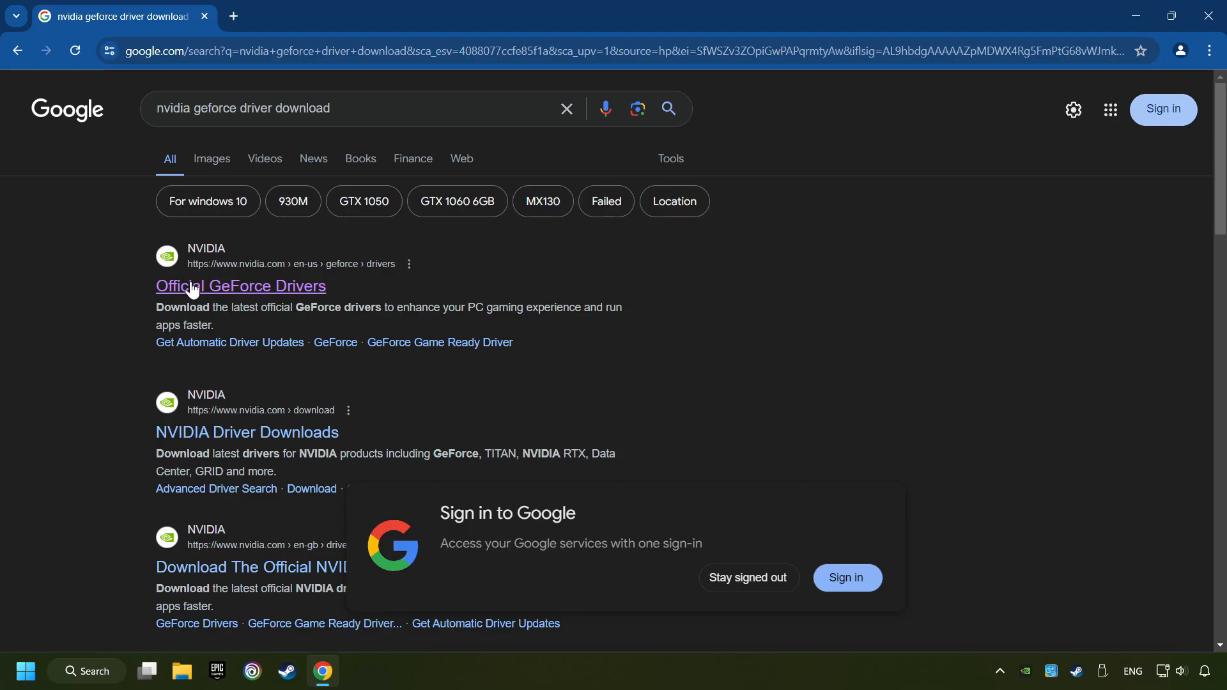
- Download the GeForce Experience installer from NVIDIA's Official GeForce Drivers page, launch it, and close Chrome
left_click(241, 286)
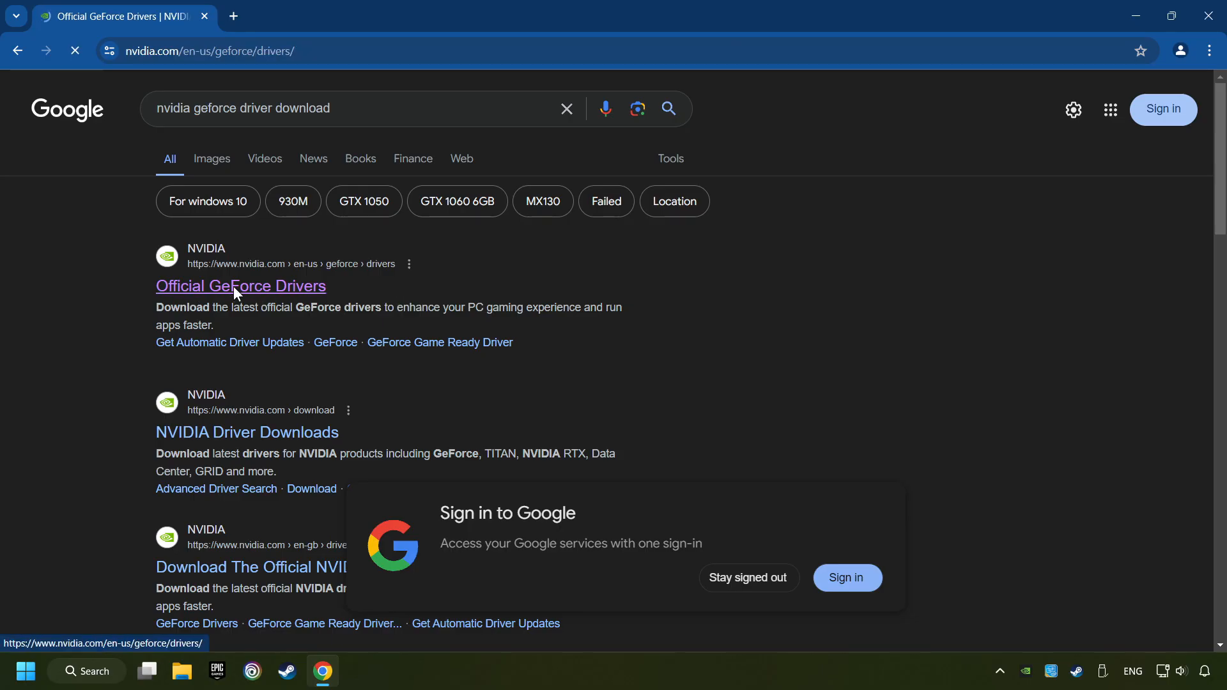
left_click(241, 286)
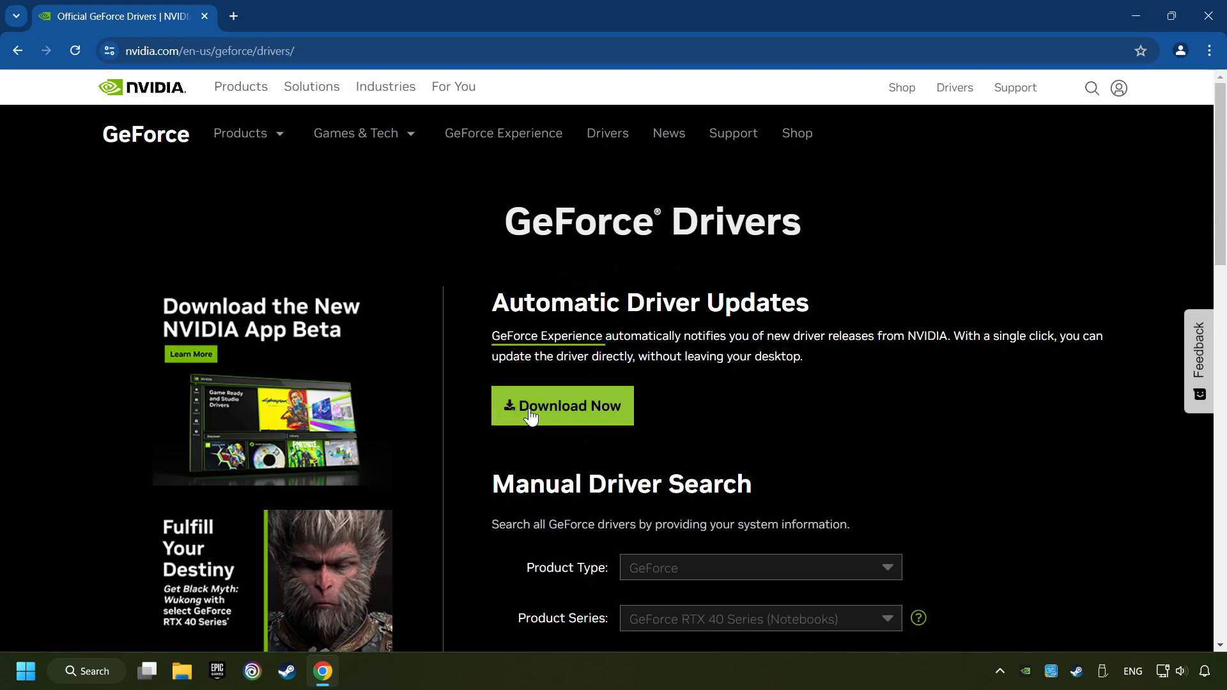
left_click(561, 405)
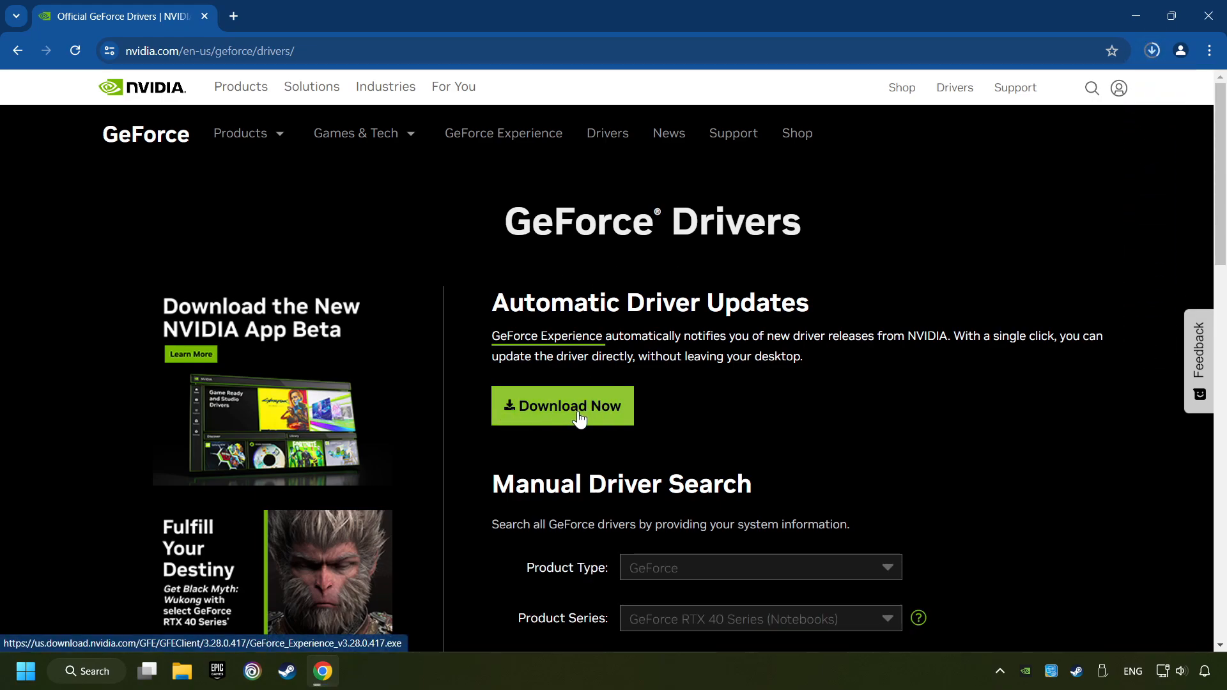
left_click(1151, 51)
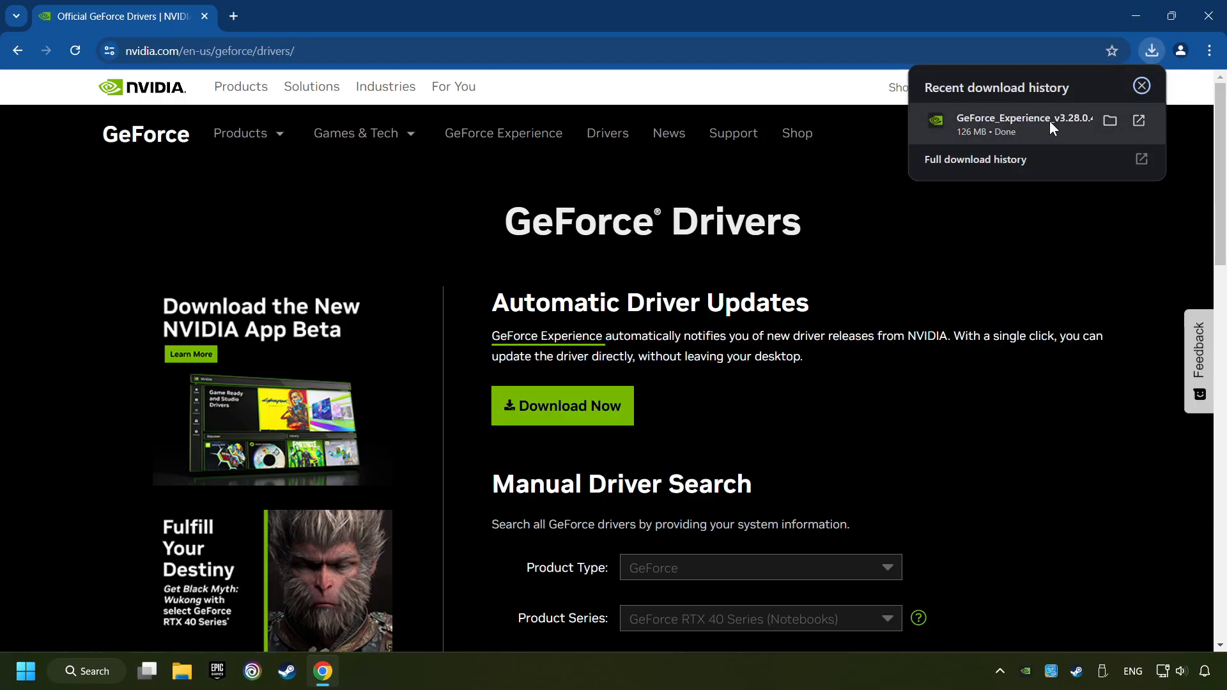
left_click(1140, 86)
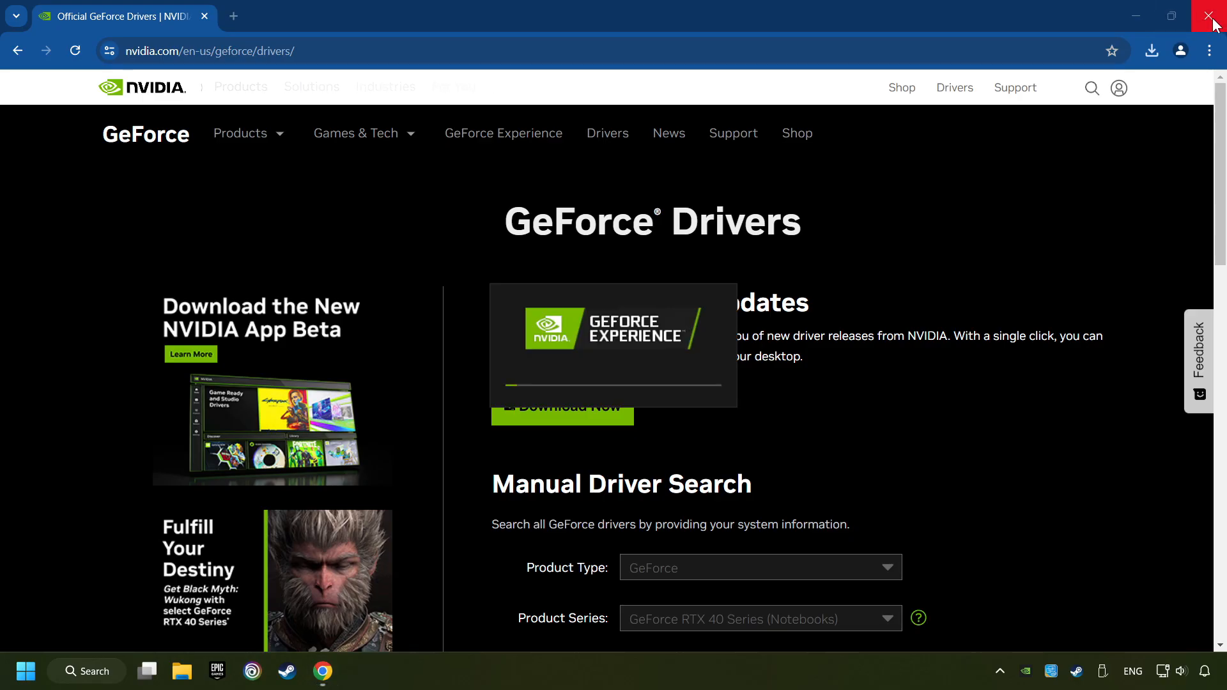
left_click(1214, 15)
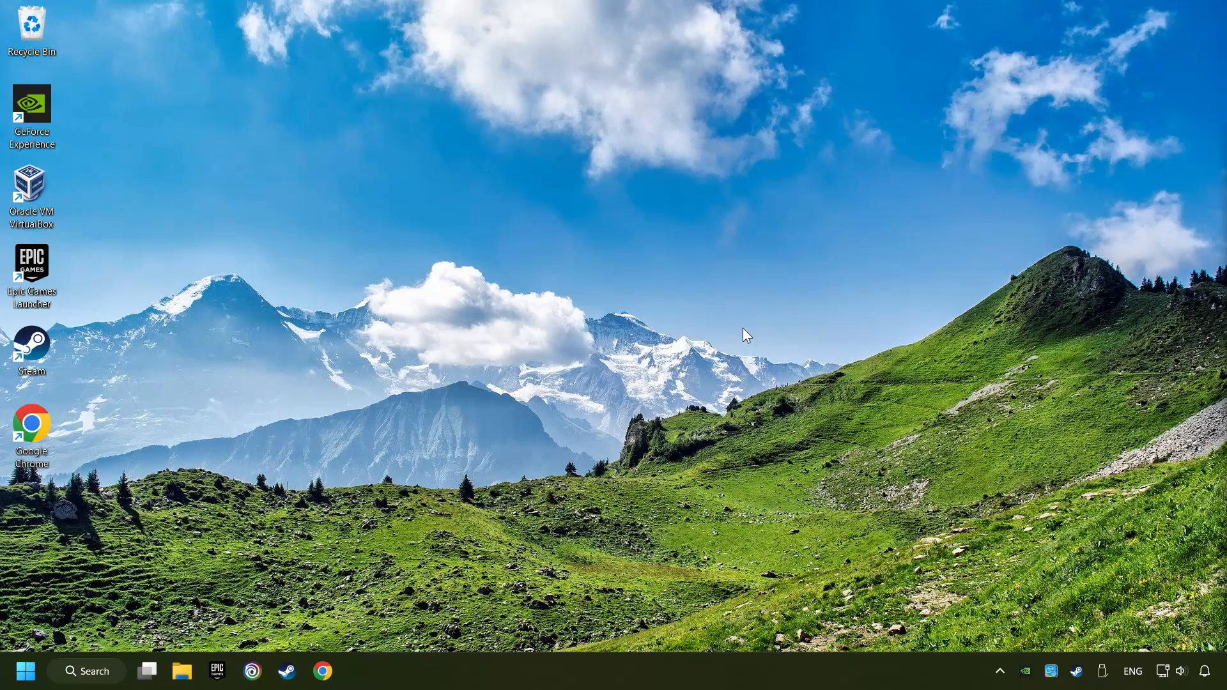
- Accept the license terms and install GeForce Experience 3.28.0.417
double_click(31, 112)
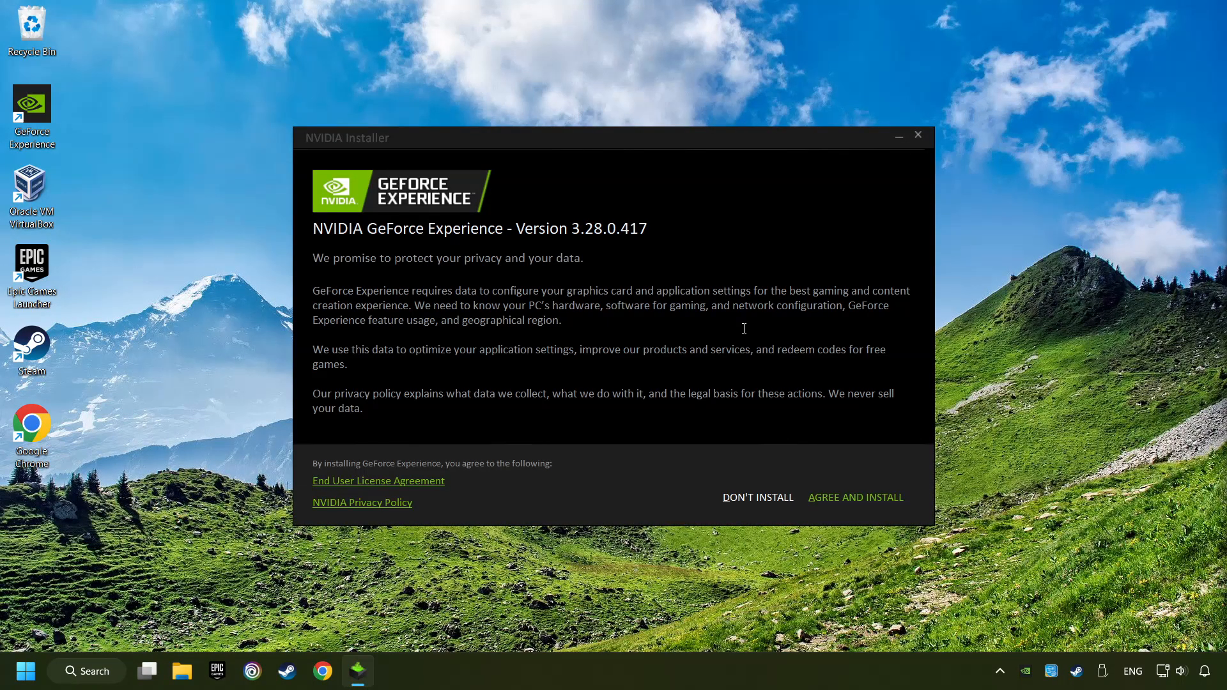
mouse_move(856, 498)
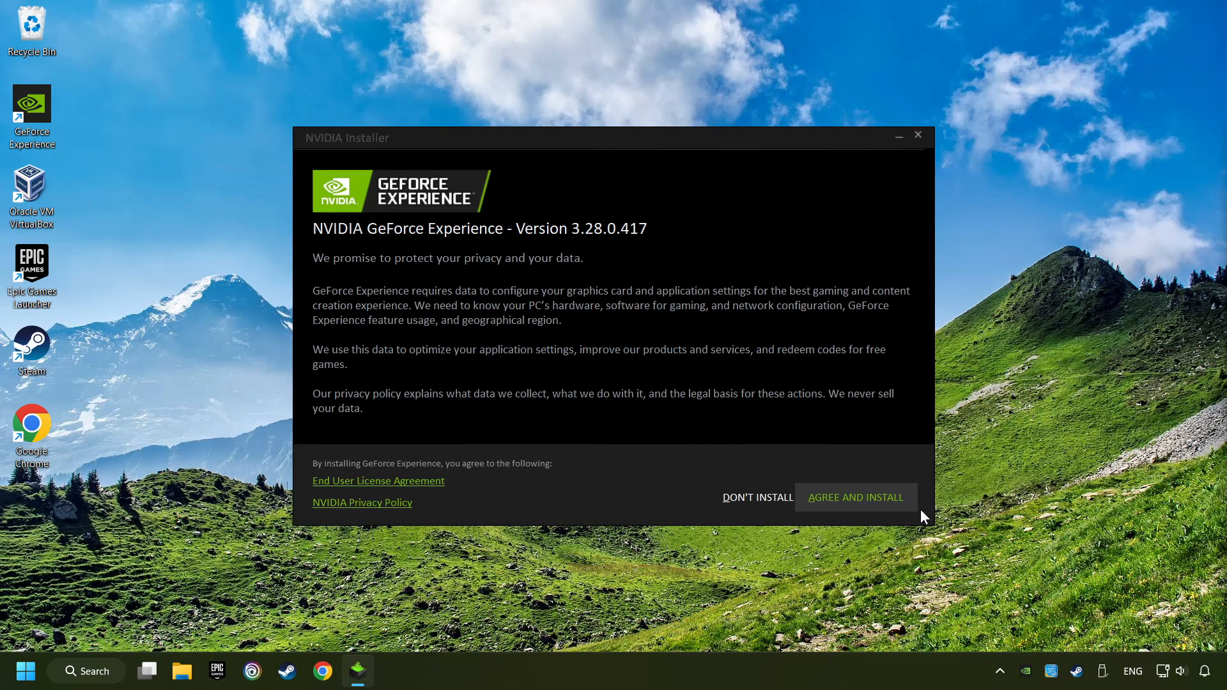
left_click(855, 497)
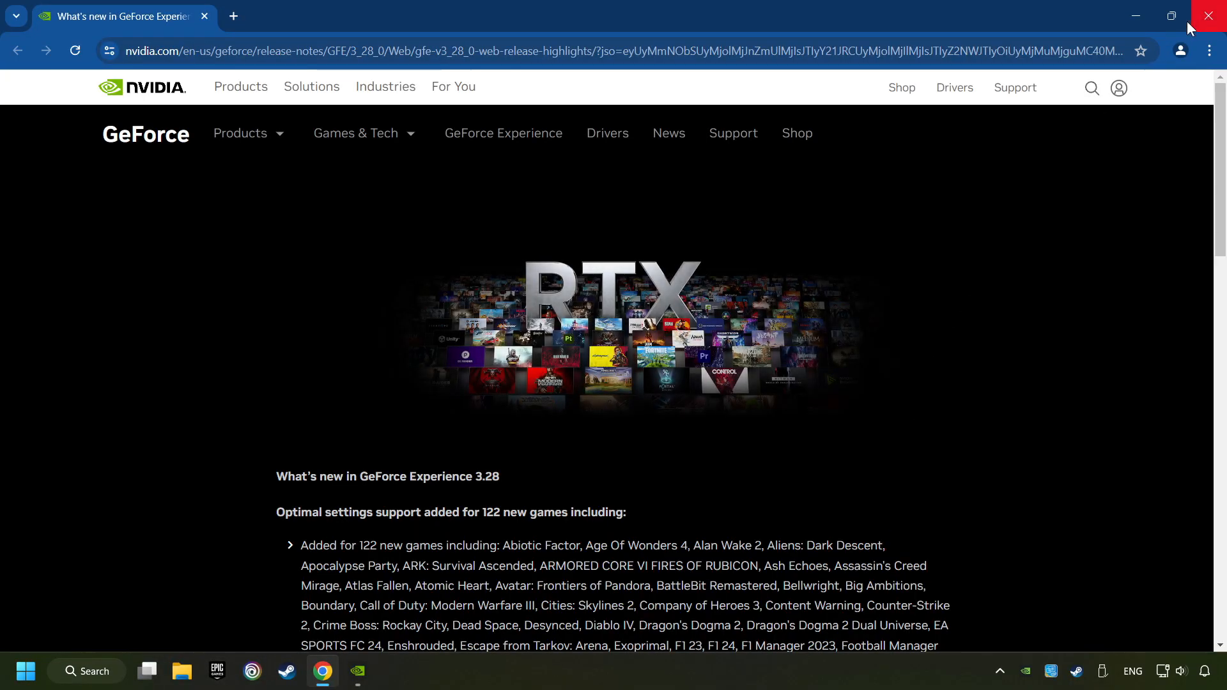
- Check for driver updates, confirming Game Ready Driver 556.12 is latest, then close GeForce Experience
left_click(356, 671)
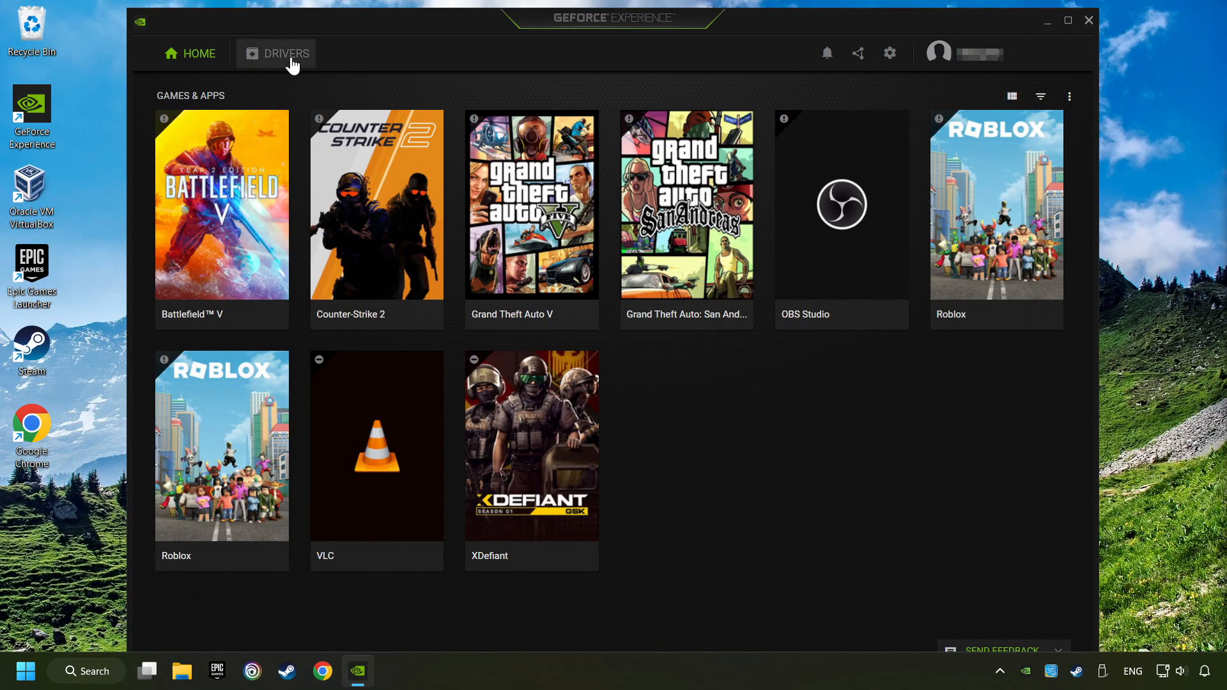
left_click(286, 53)
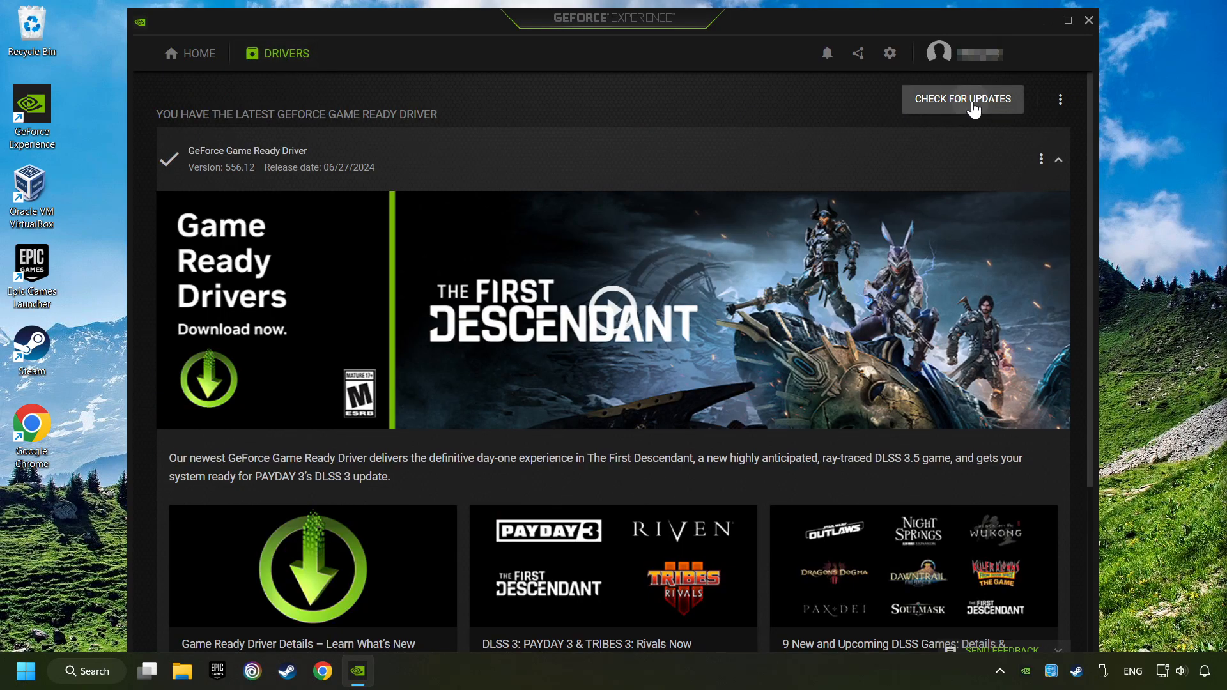
left_click(962, 98)
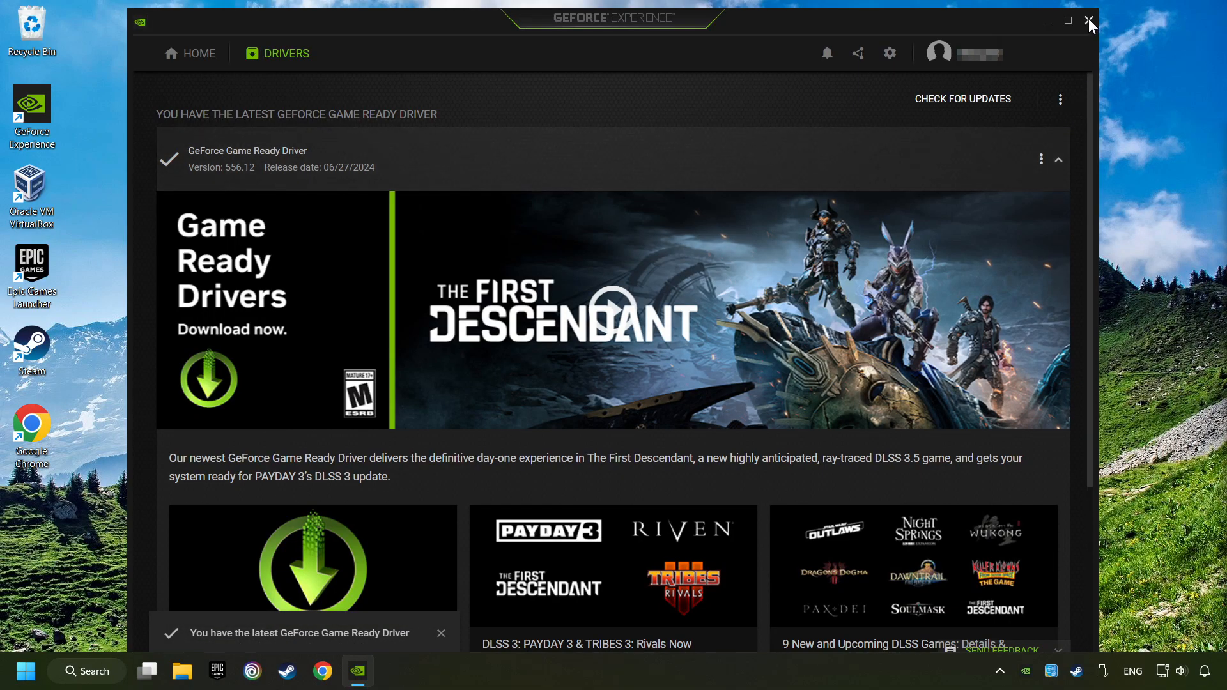
left_click(1088, 20)
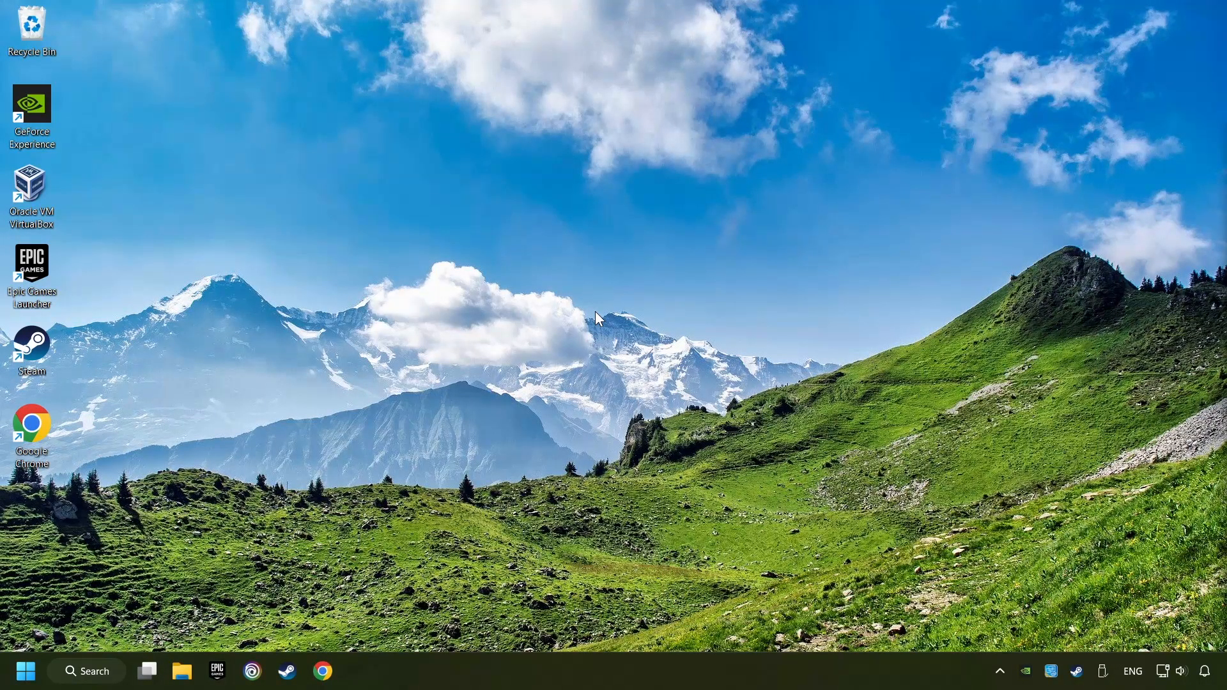
mouse_move(108, 660)
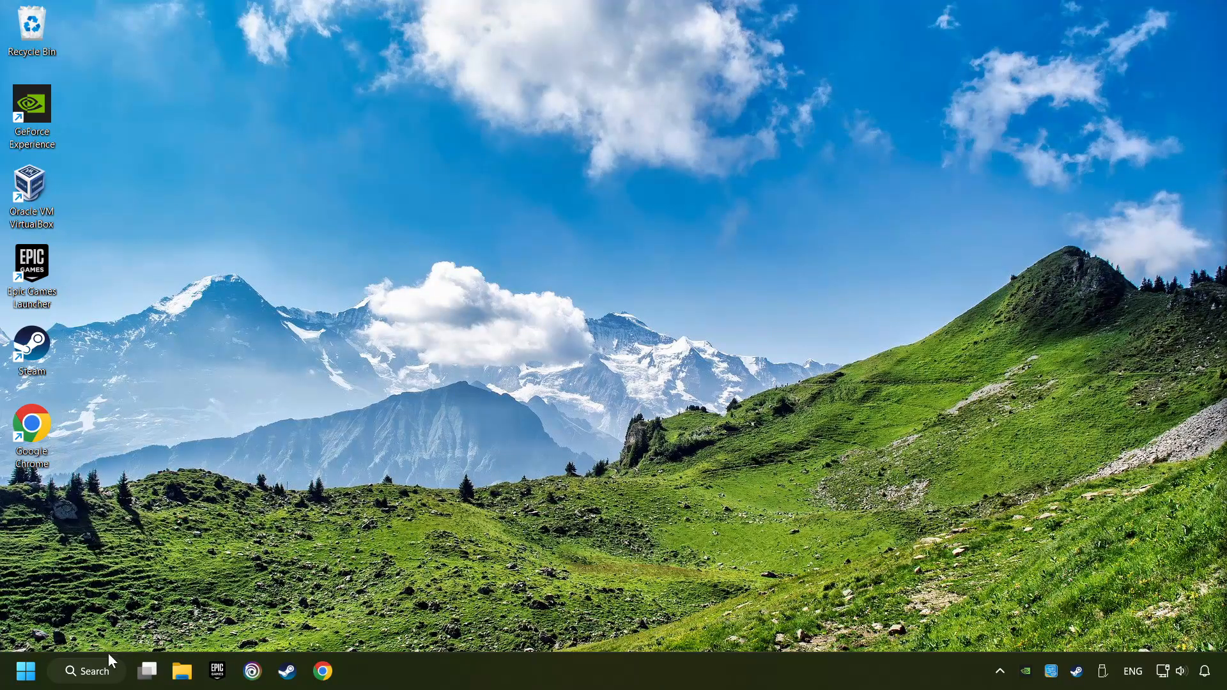
- Search for 'graphics settings' and open the Windows Graphics settings page
left_click(86, 670)
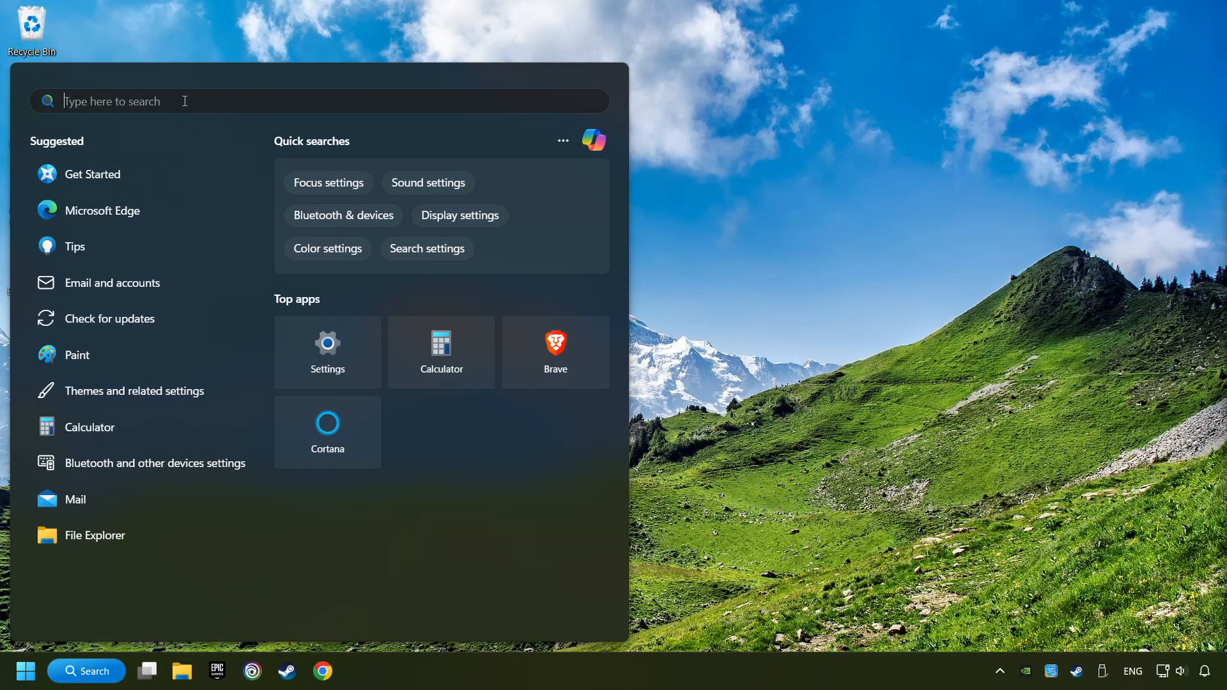
type("graphics settings")
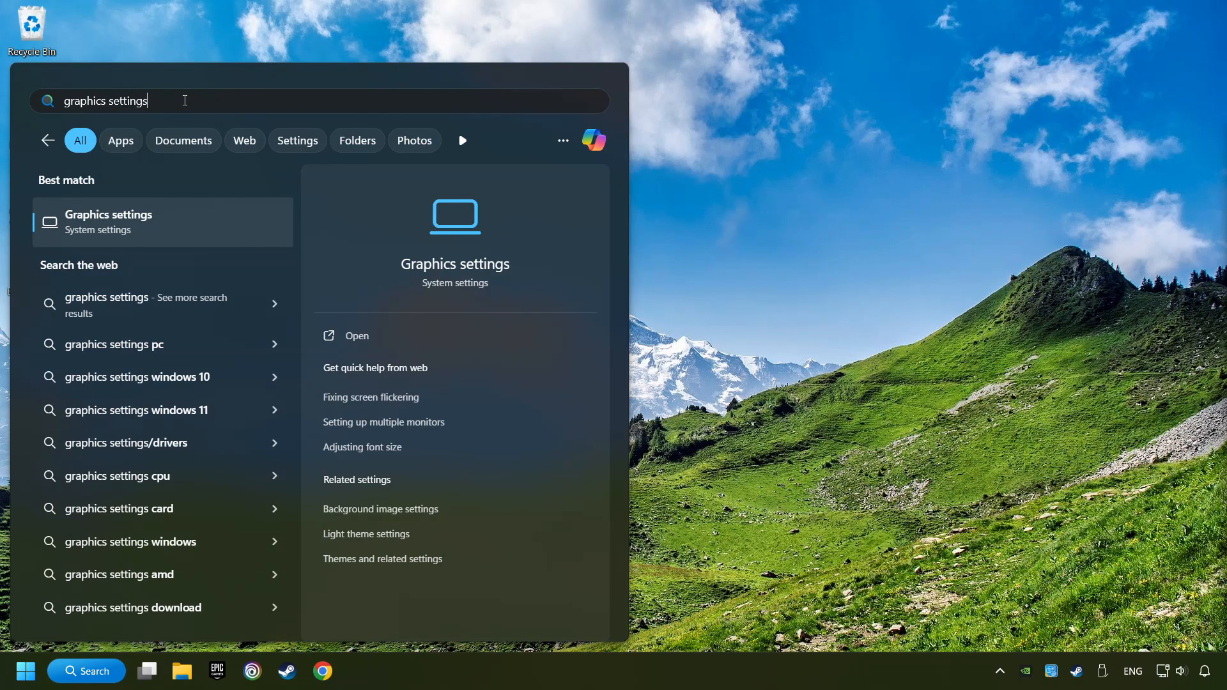
left_click(163, 222)
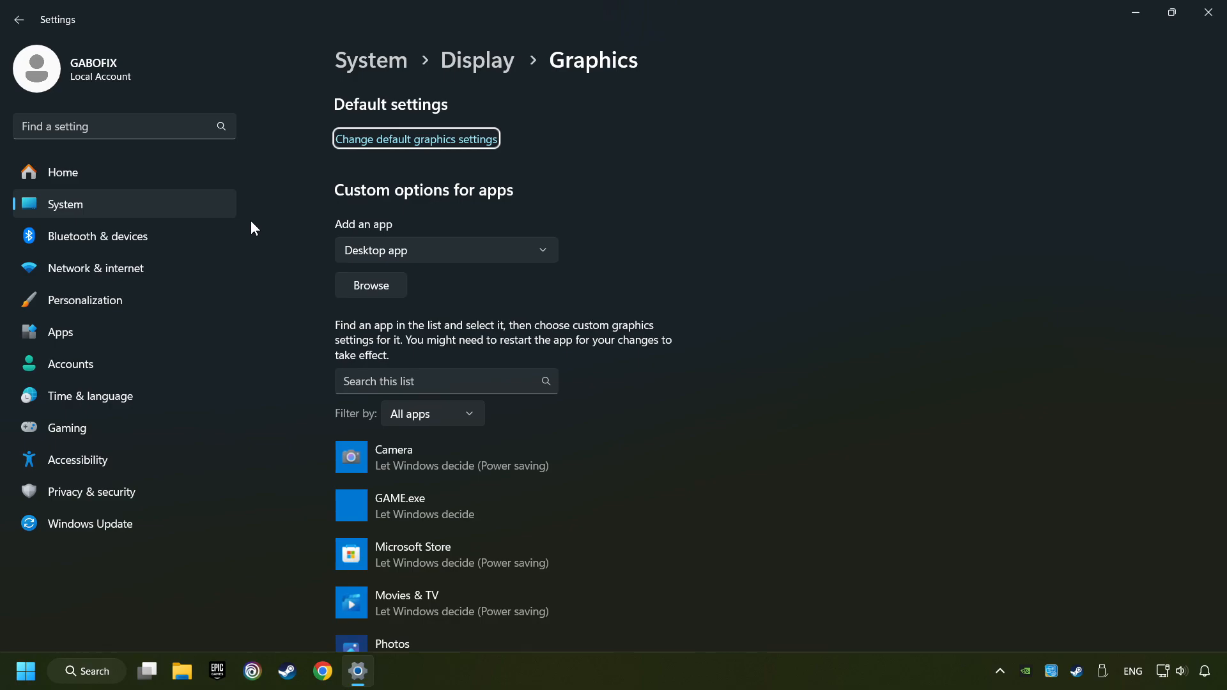
- Set GAME.exe's graphics preference to High performance (GTX 1050 Ti), save, and close Settings
scroll("down", 3)
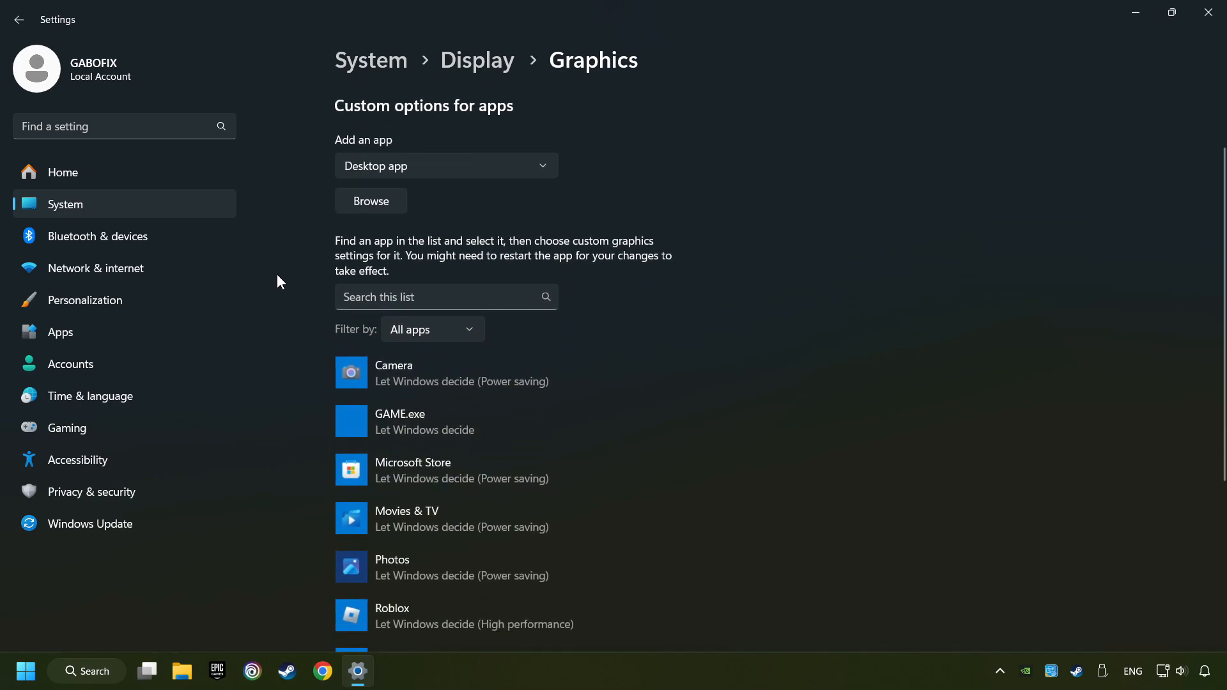
scroll("down", 3)
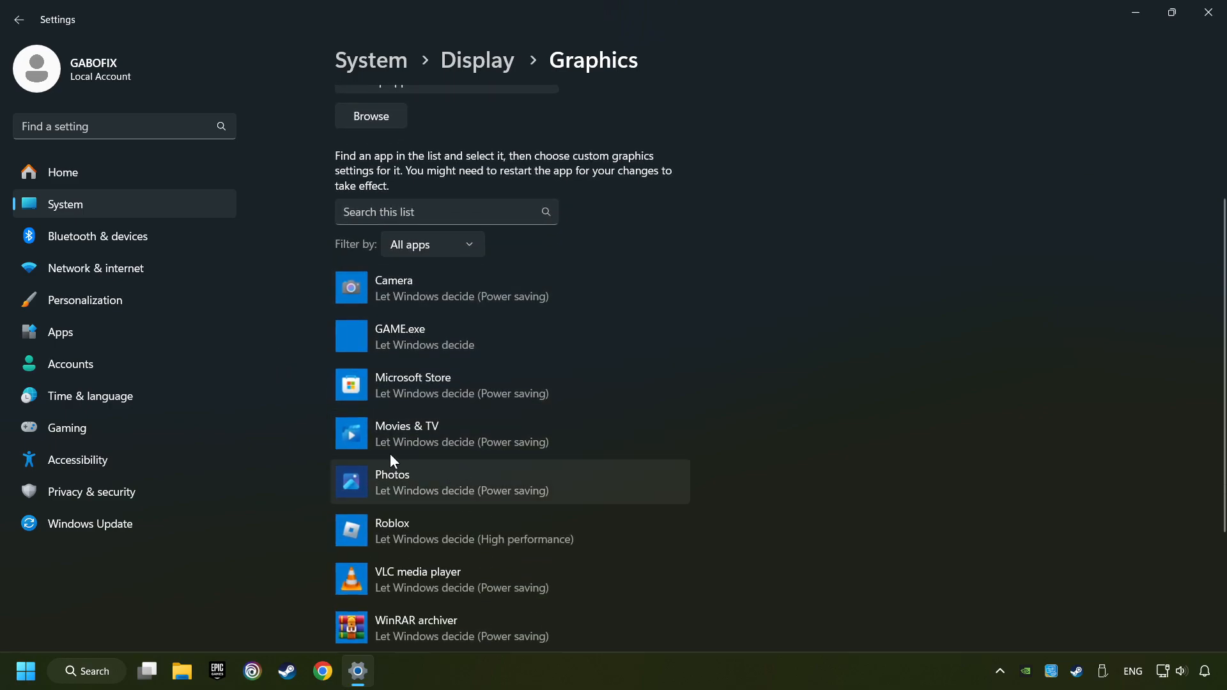
scroll("up", 3)
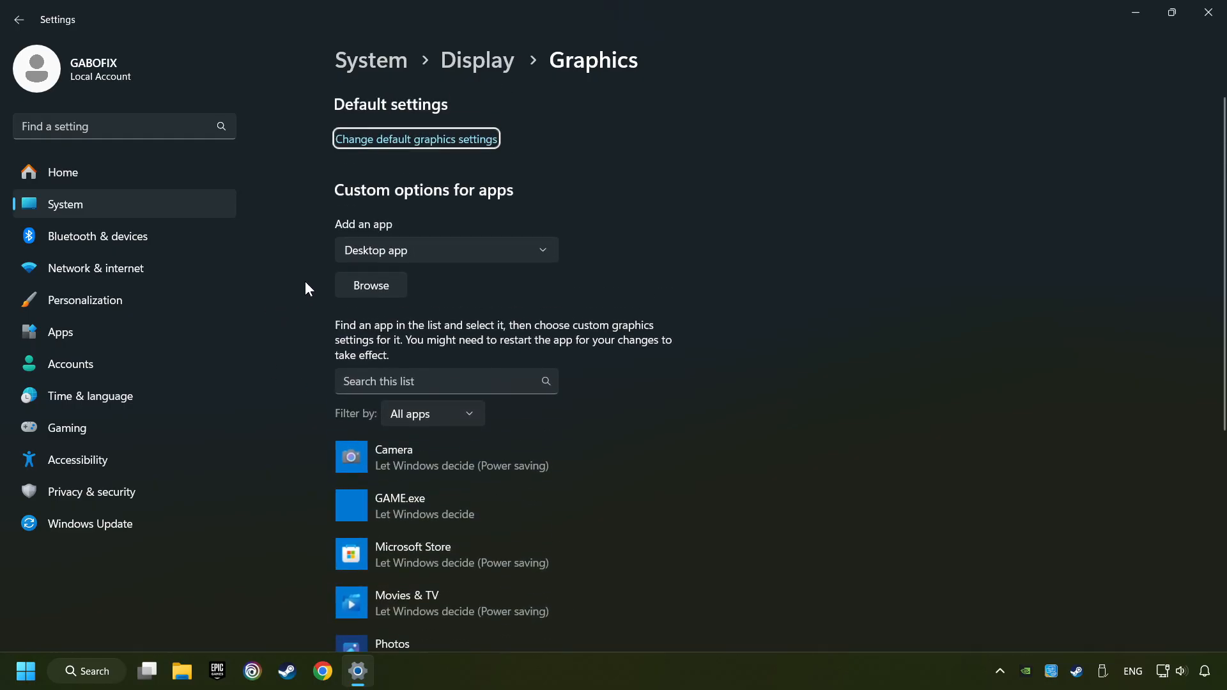
left_click(370, 283)
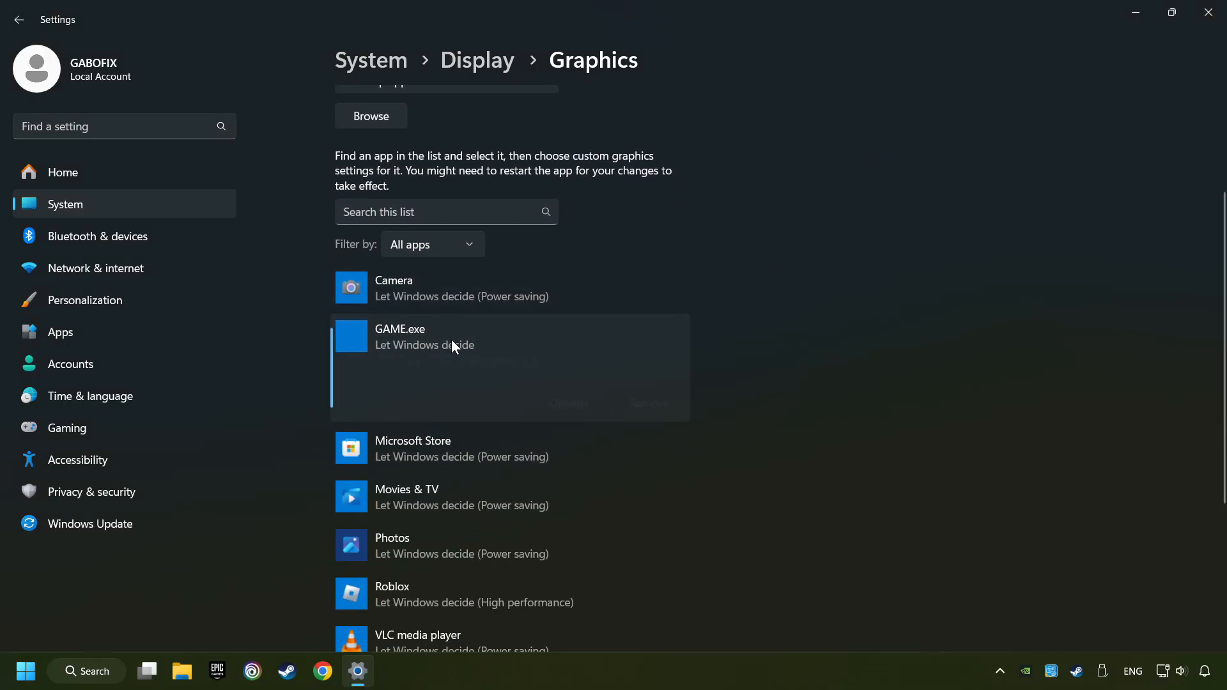
left_click(509, 337)
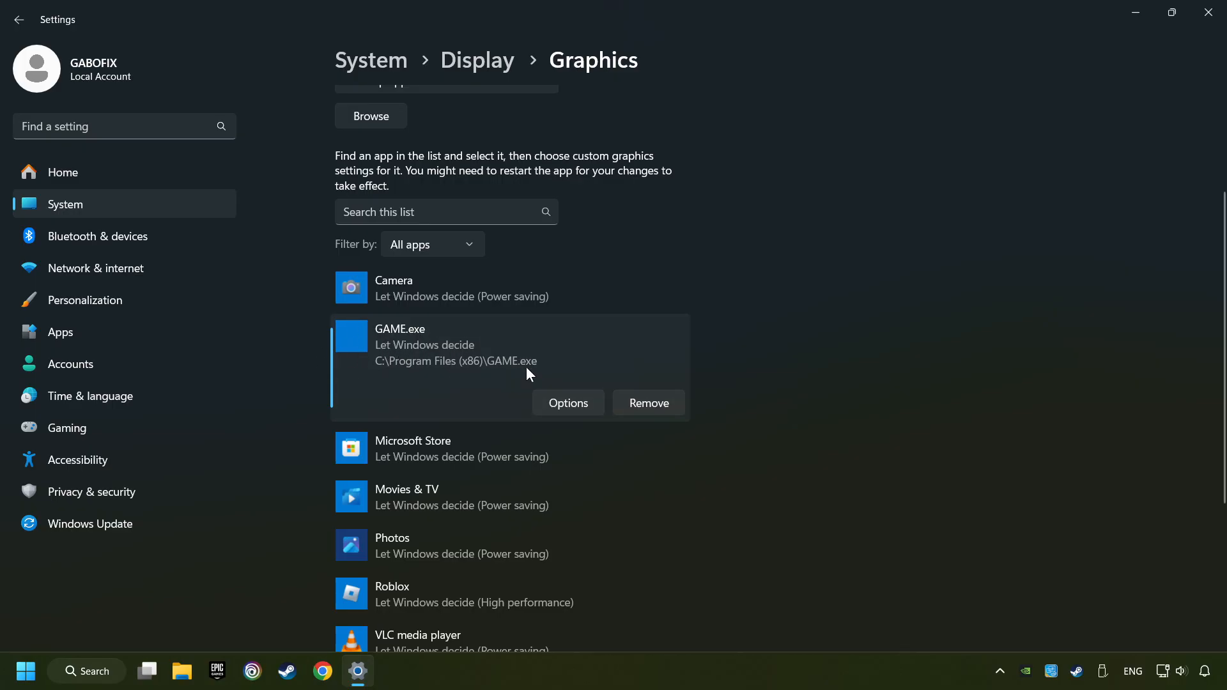
left_click(567, 402)
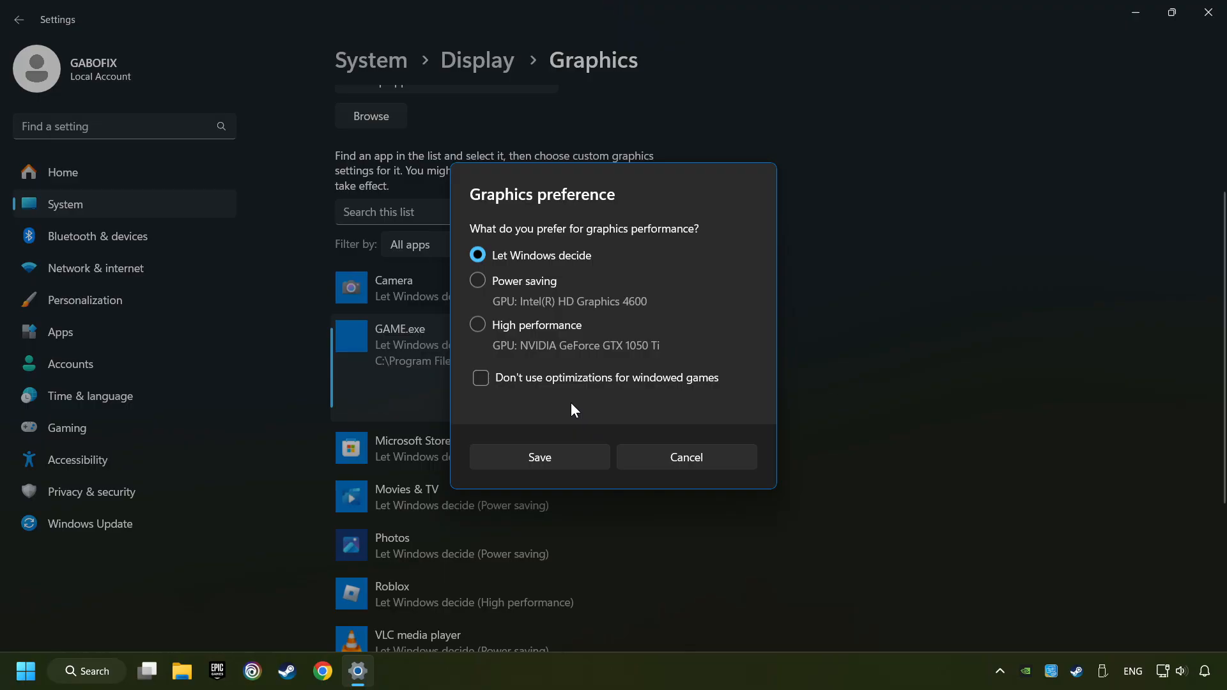
left_click(478, 325)
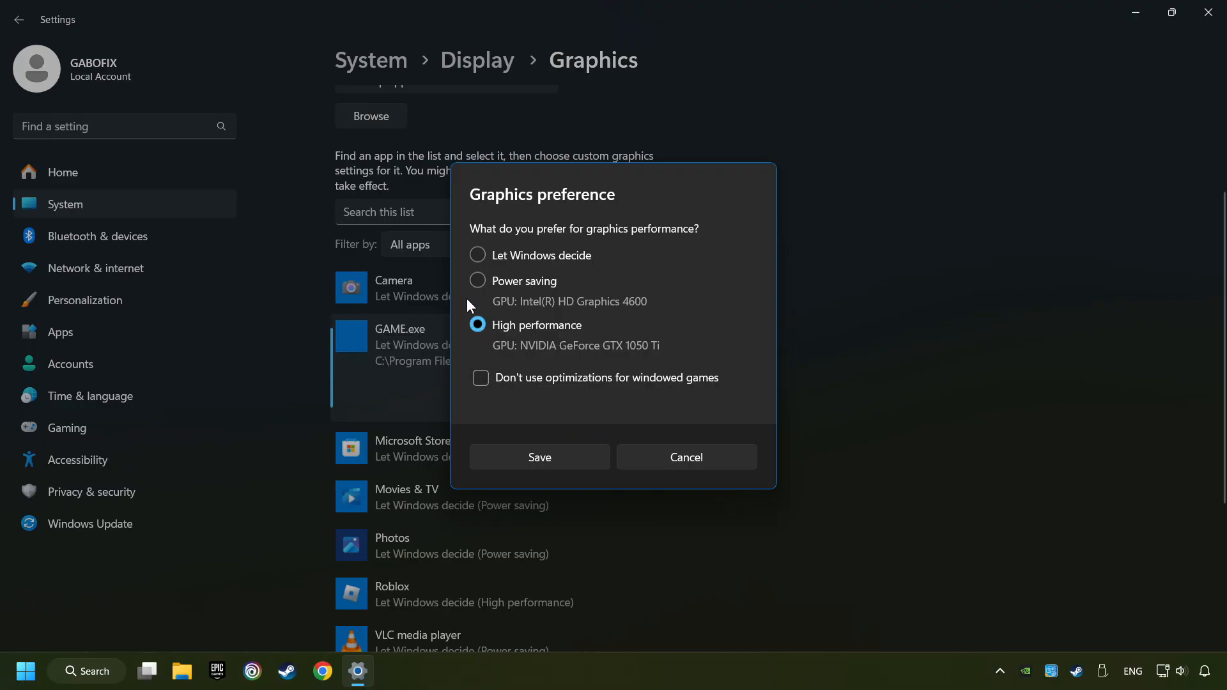
mouse_move(545, 352)
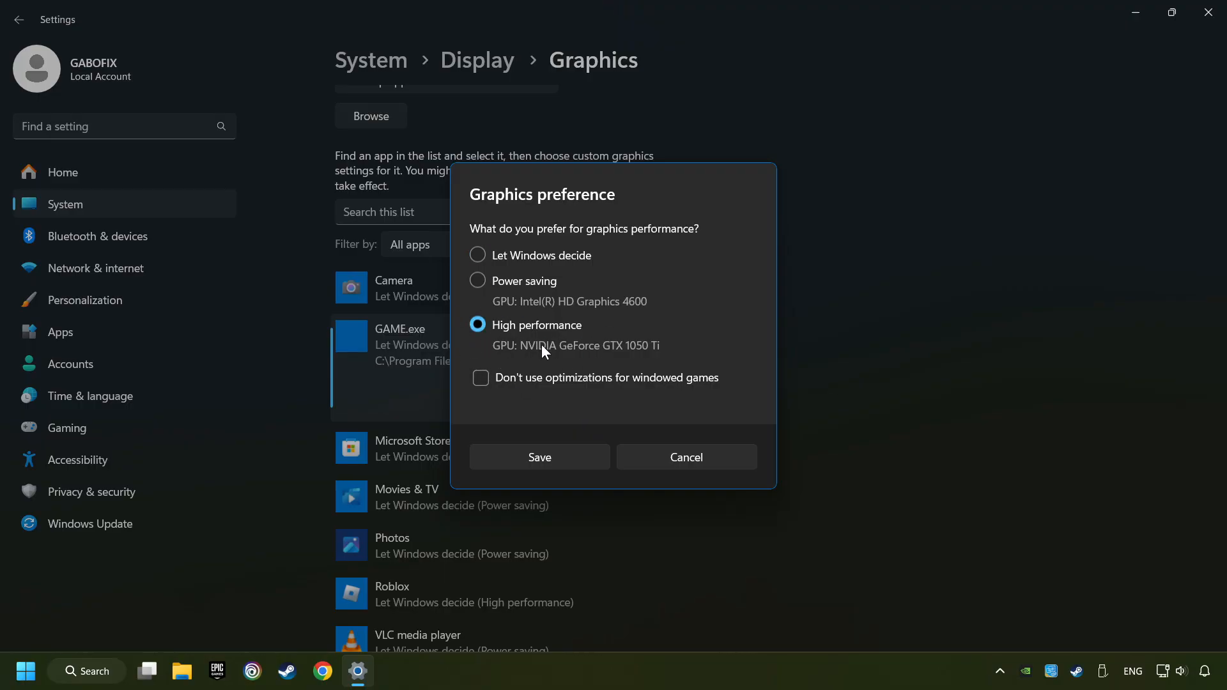
left_click(538, 457)
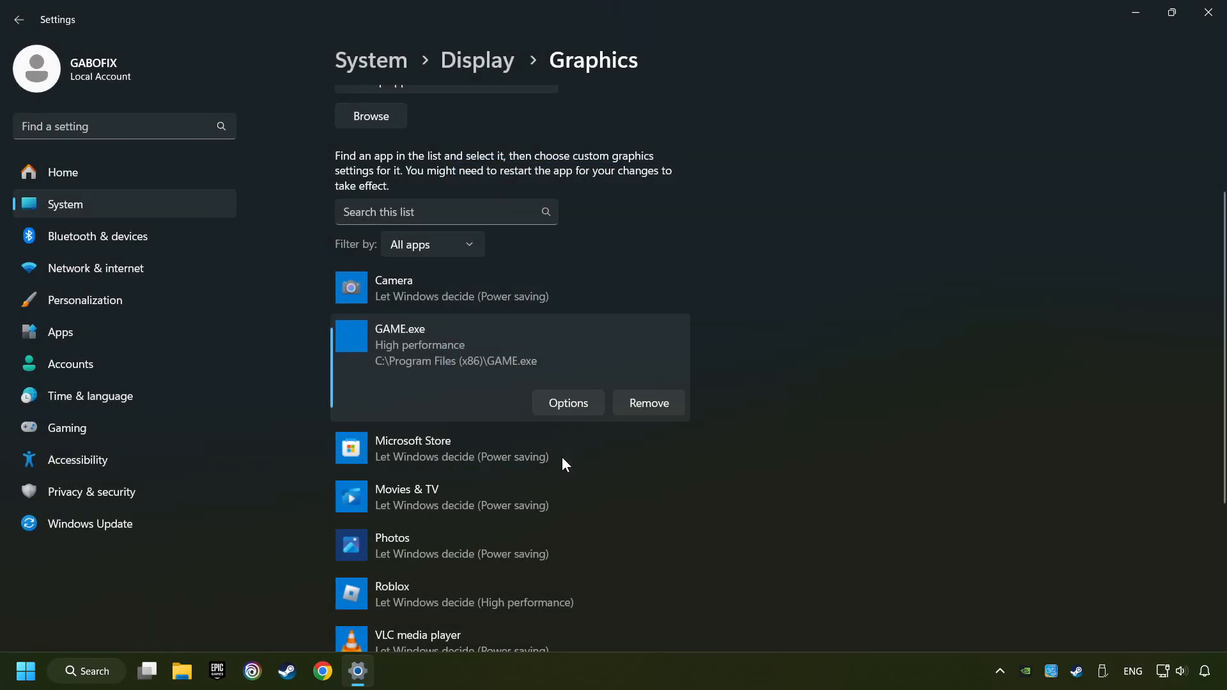
mouse_move(1031, 125)
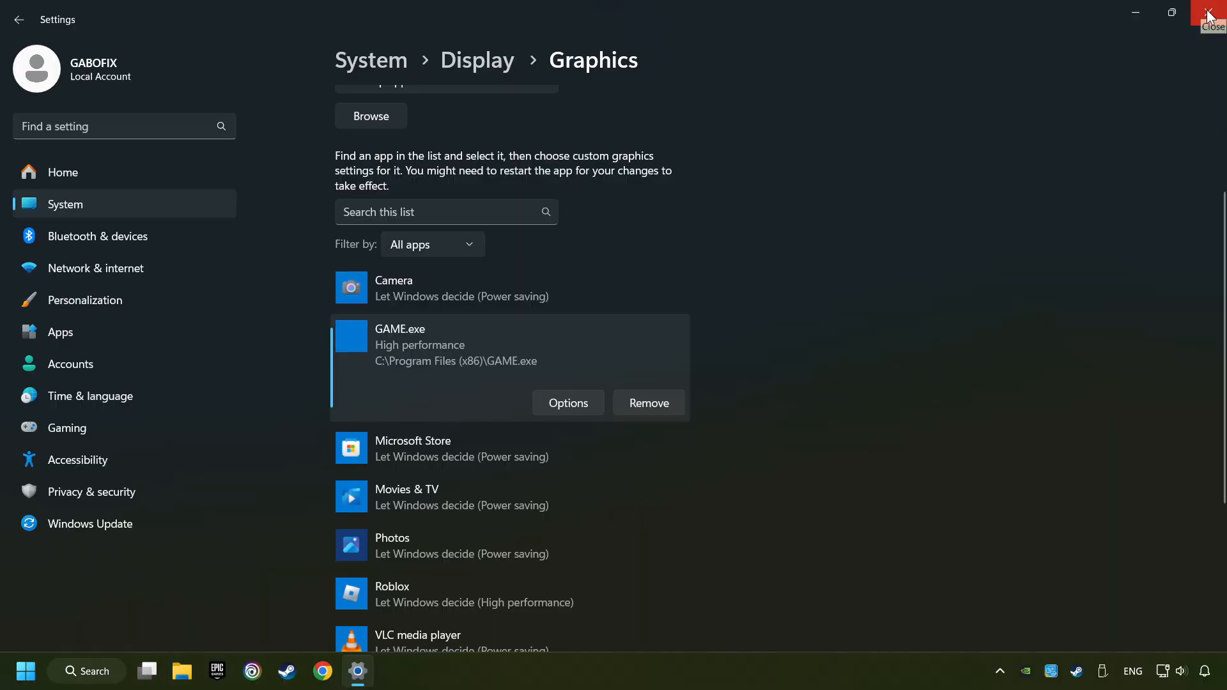
left_click(1212, 14)
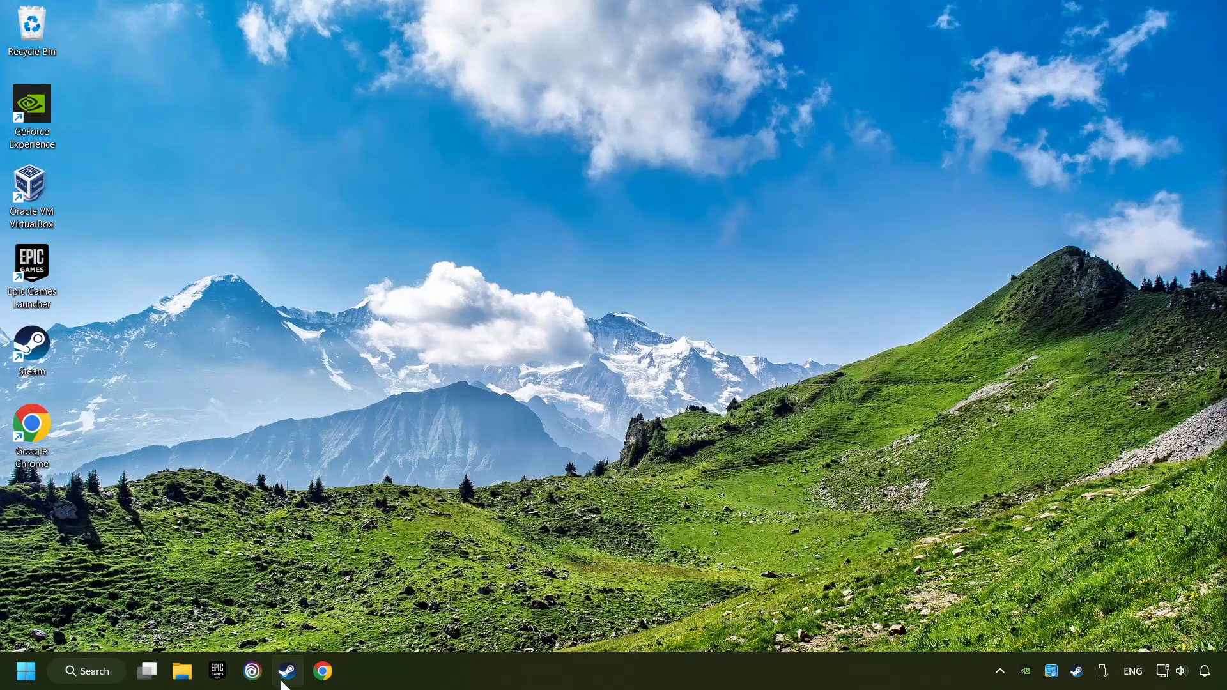
- Launch Steam and open Properties for GAME from the Library favorites
left_click(287, 670)
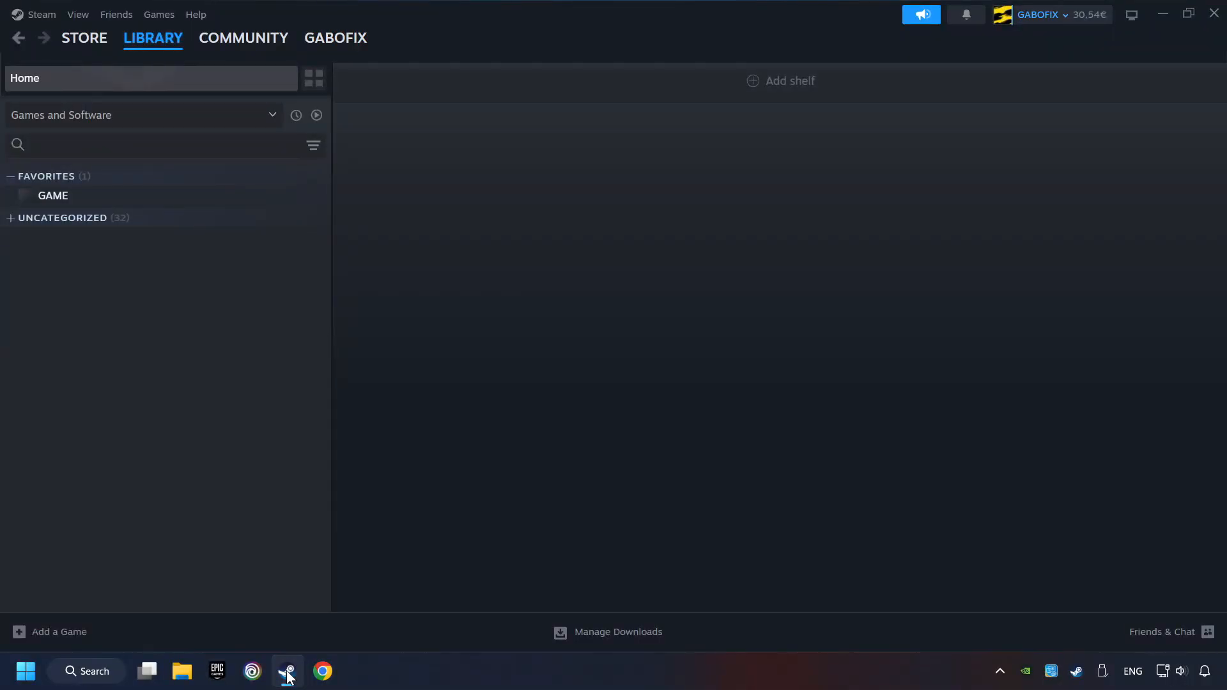
mouse_move(234, 77)
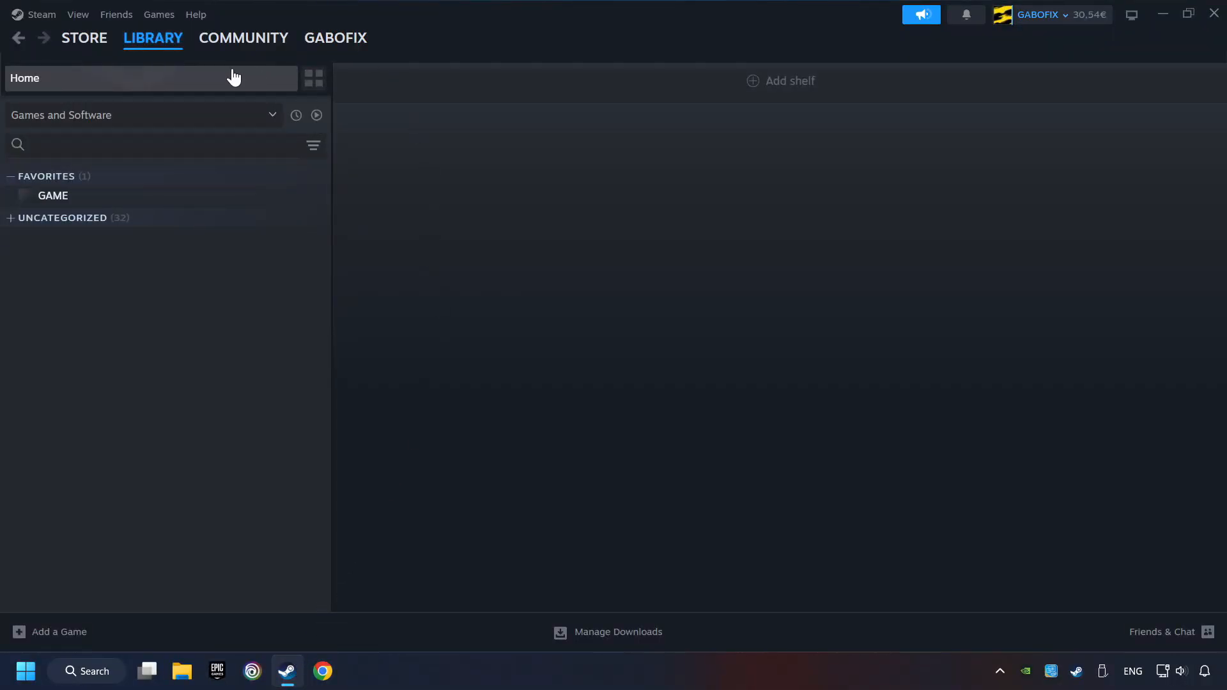
mouse_move(328, 95)
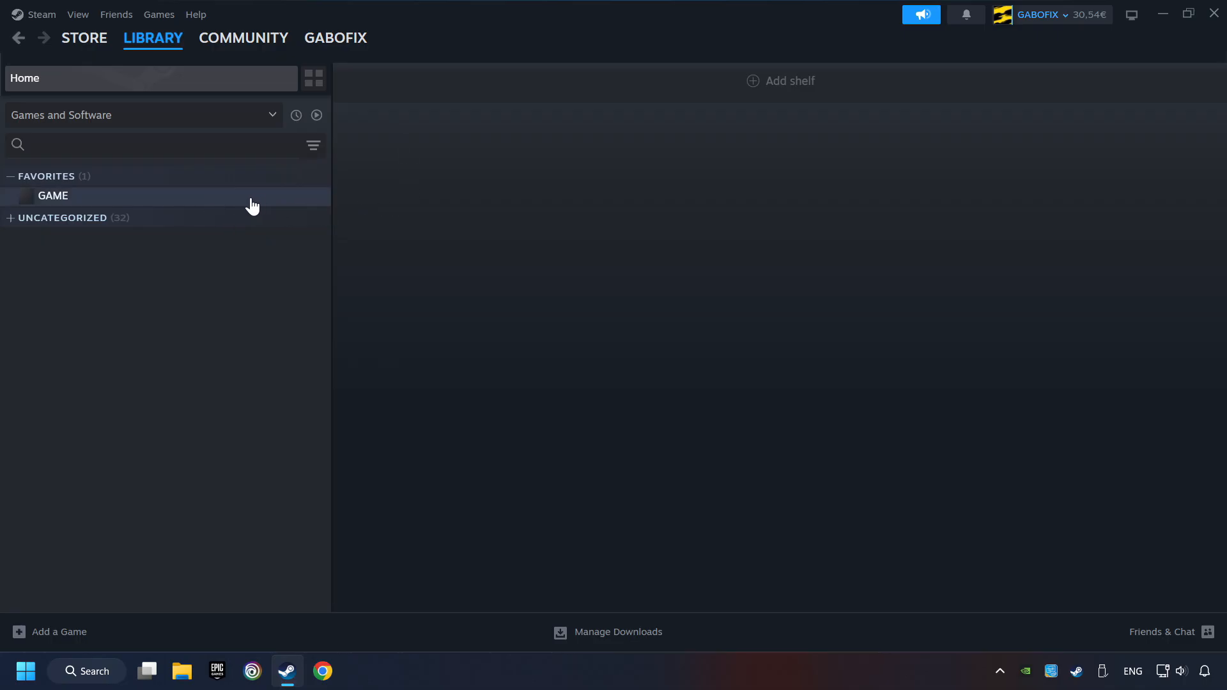
right_click(53, 195)
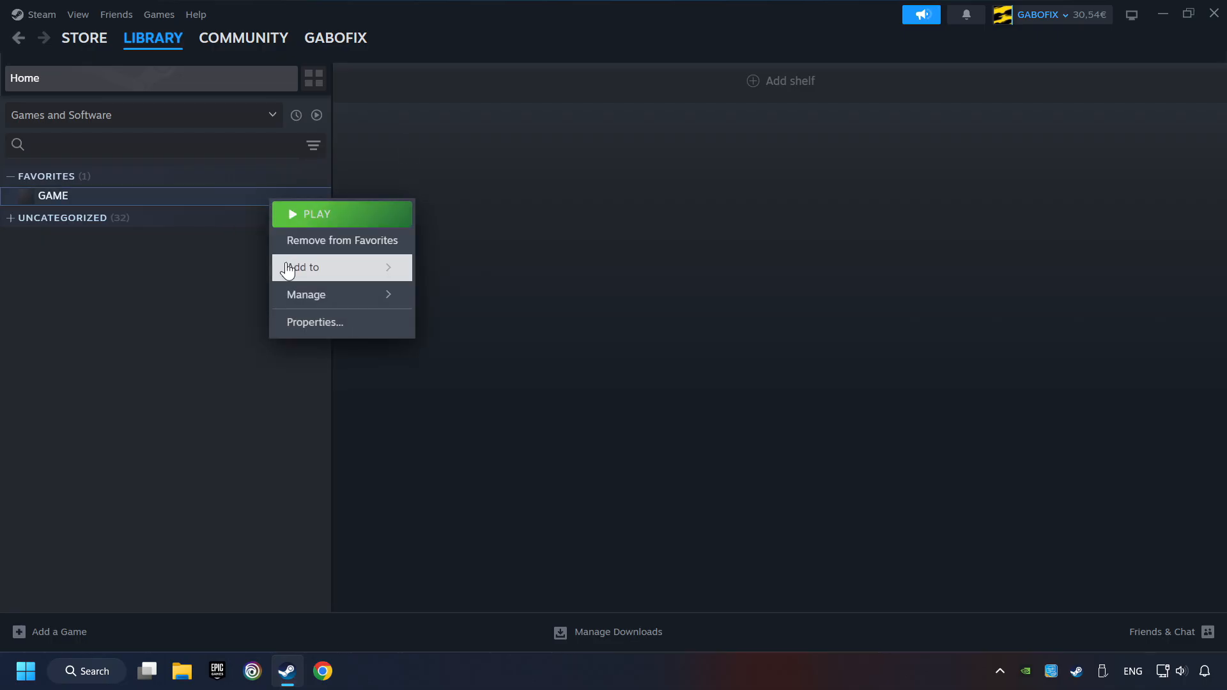
mouse_move(377, 328)
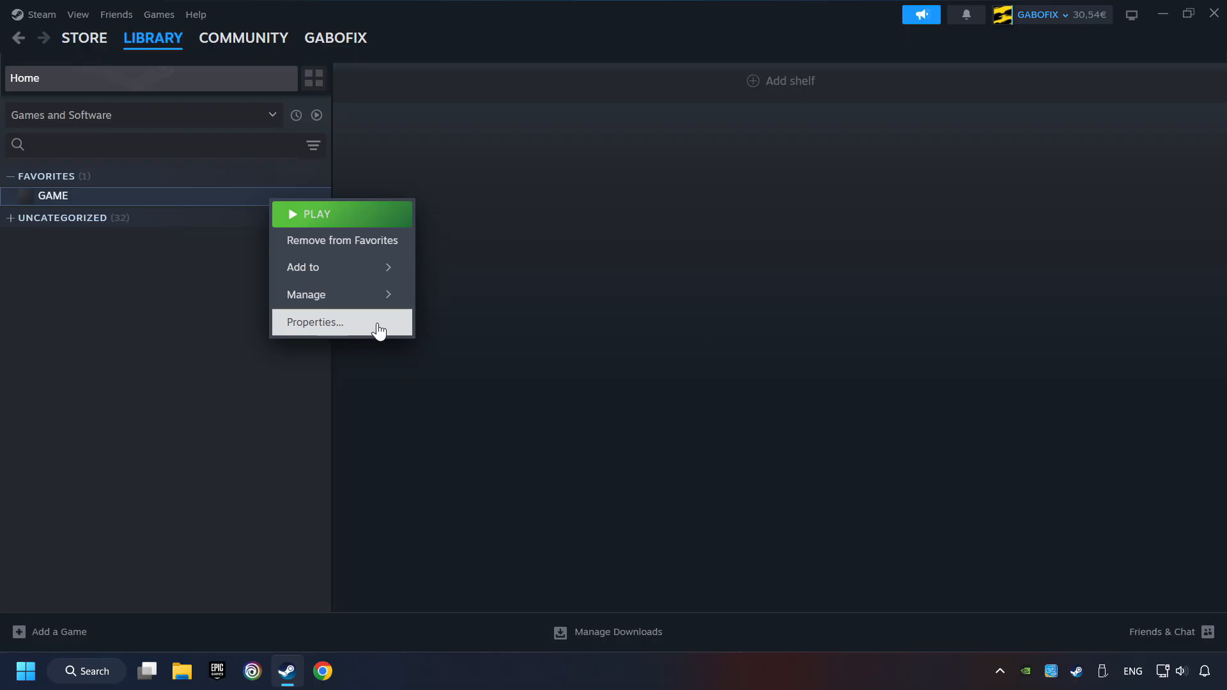
left_click(315, 321)
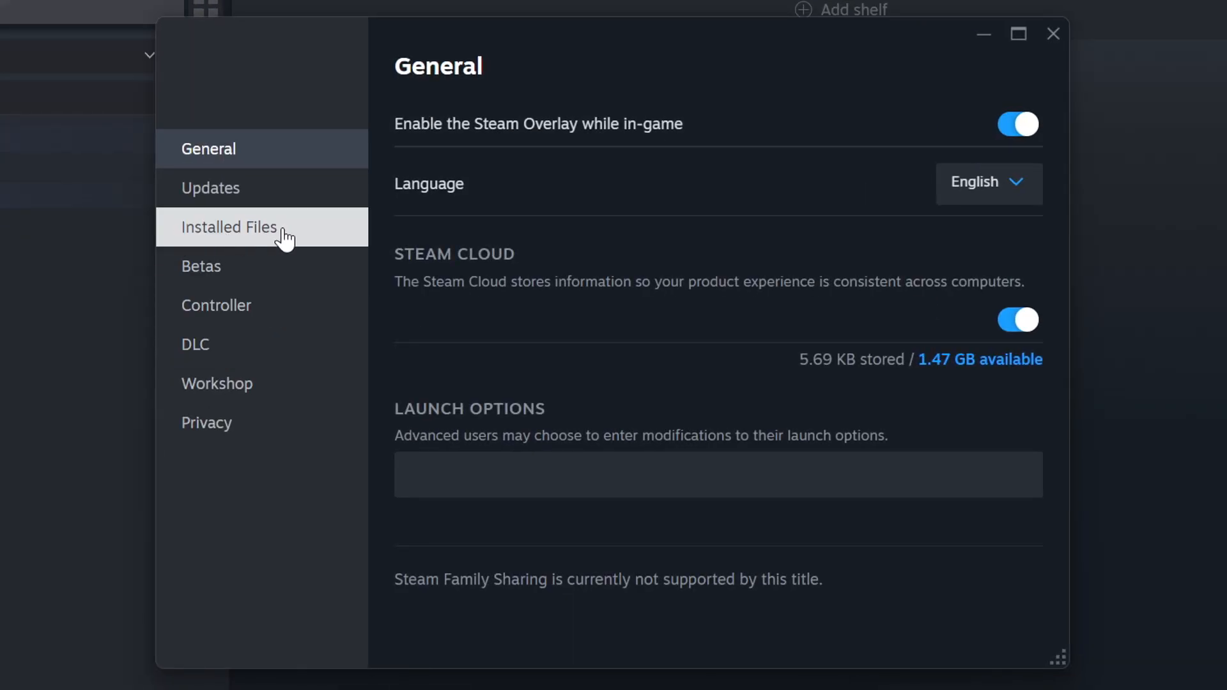
- On GAME's Installed Files page, verify the game files and browse to its D: install folder
left_click(229, 227)
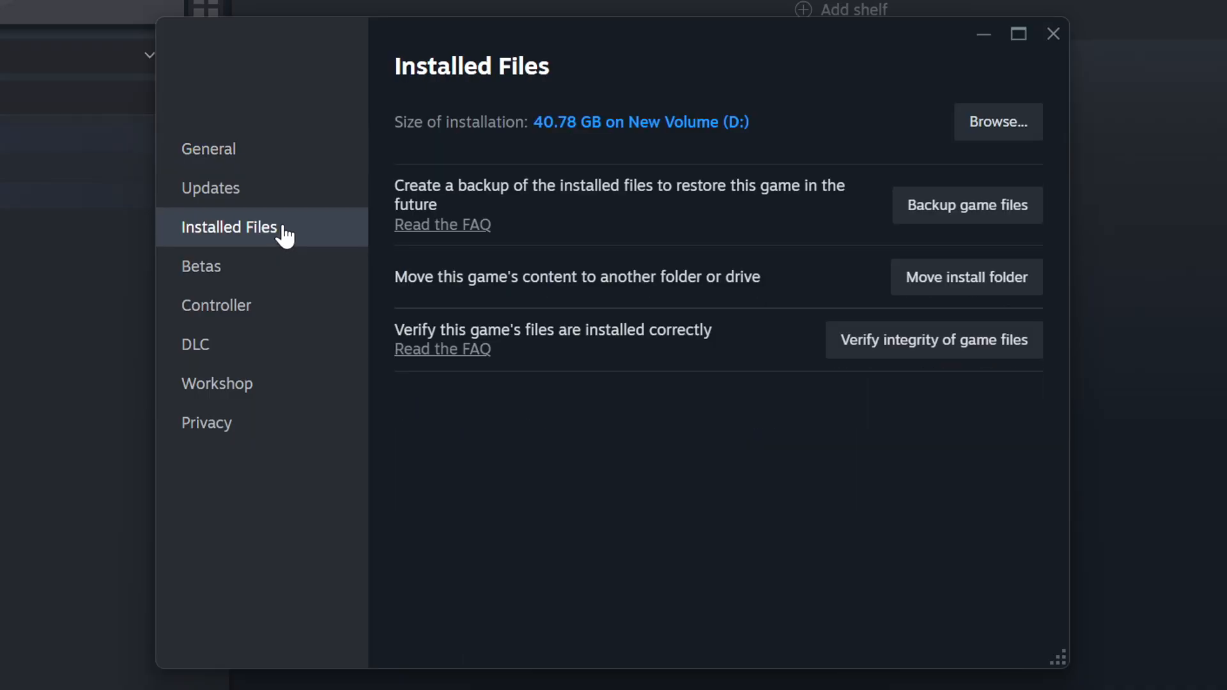
mouse_move(933, 339)
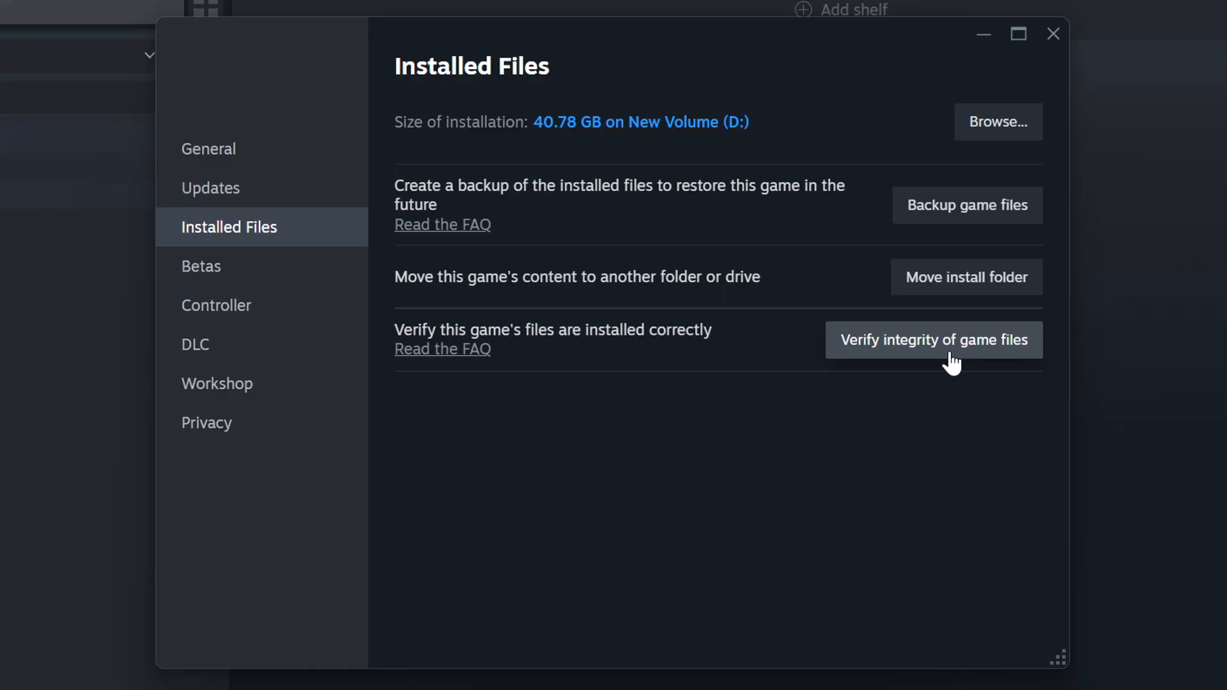
left_click(933, 339)
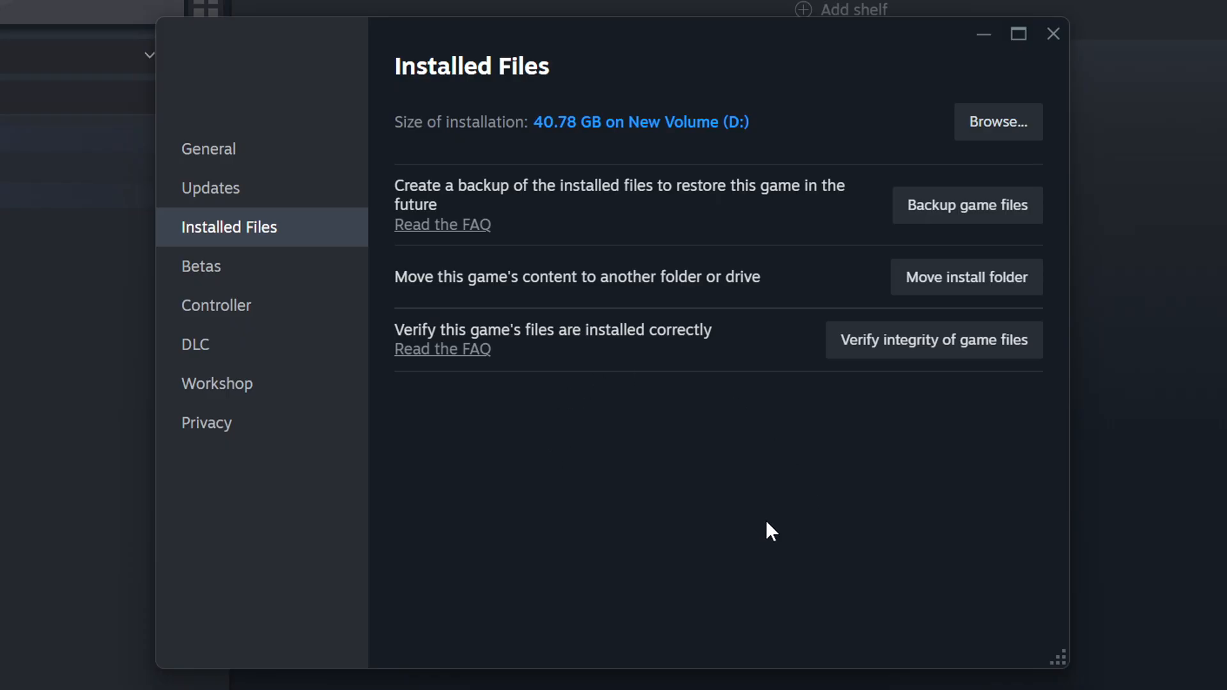
mouse_move(845, 168)
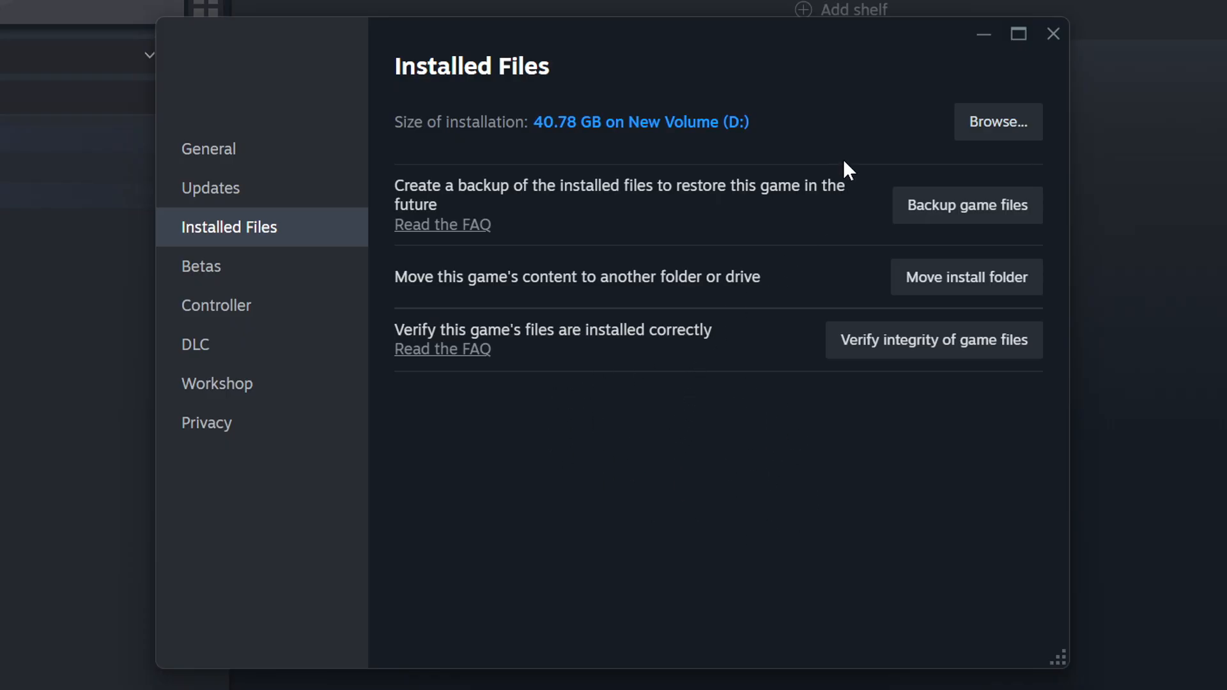
mouse_move(998, 122)
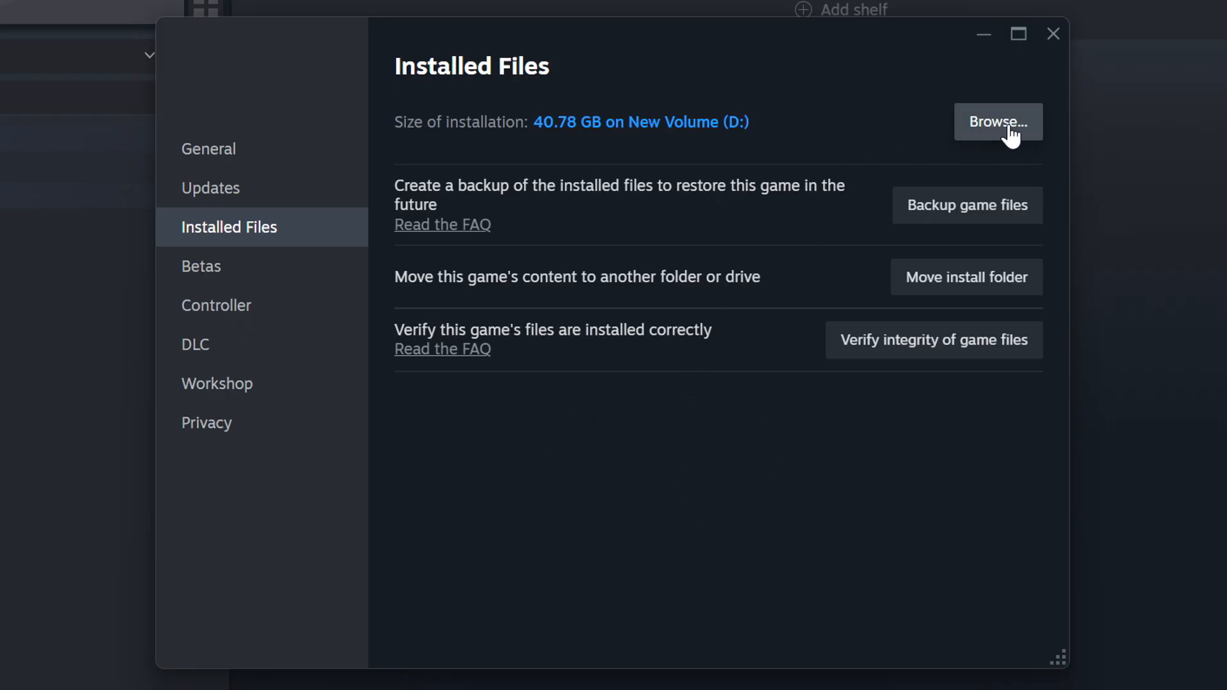
left_click(997, 122)
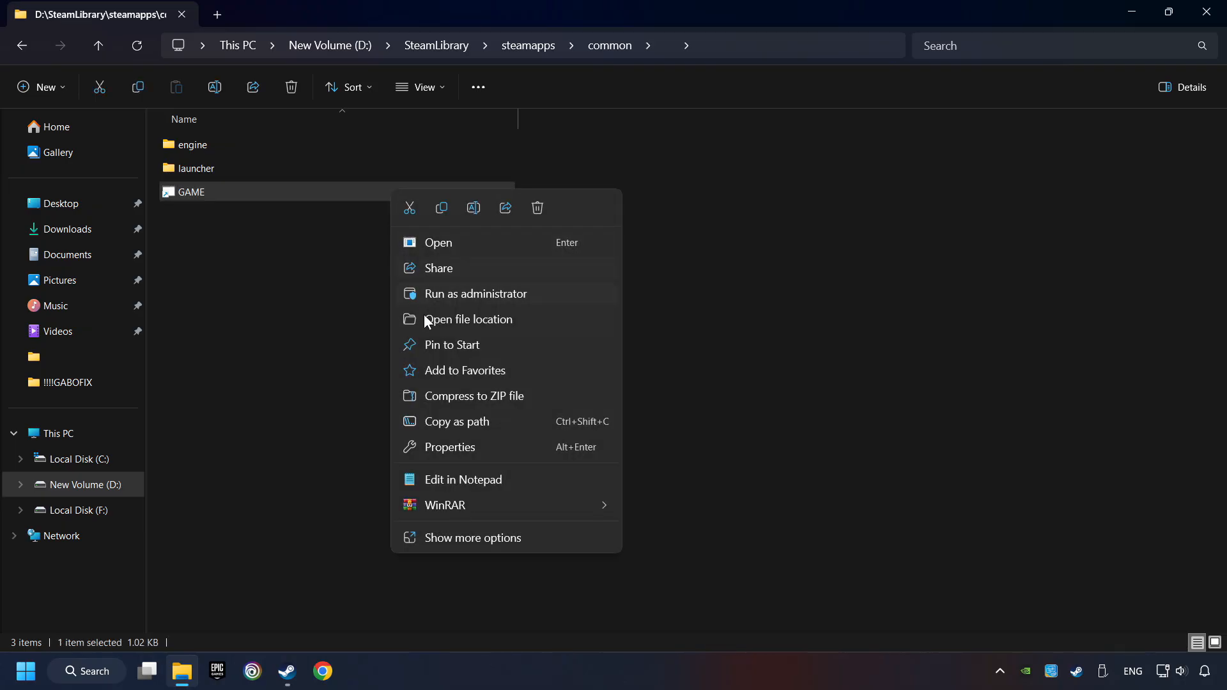
mouse_move(450, 447)
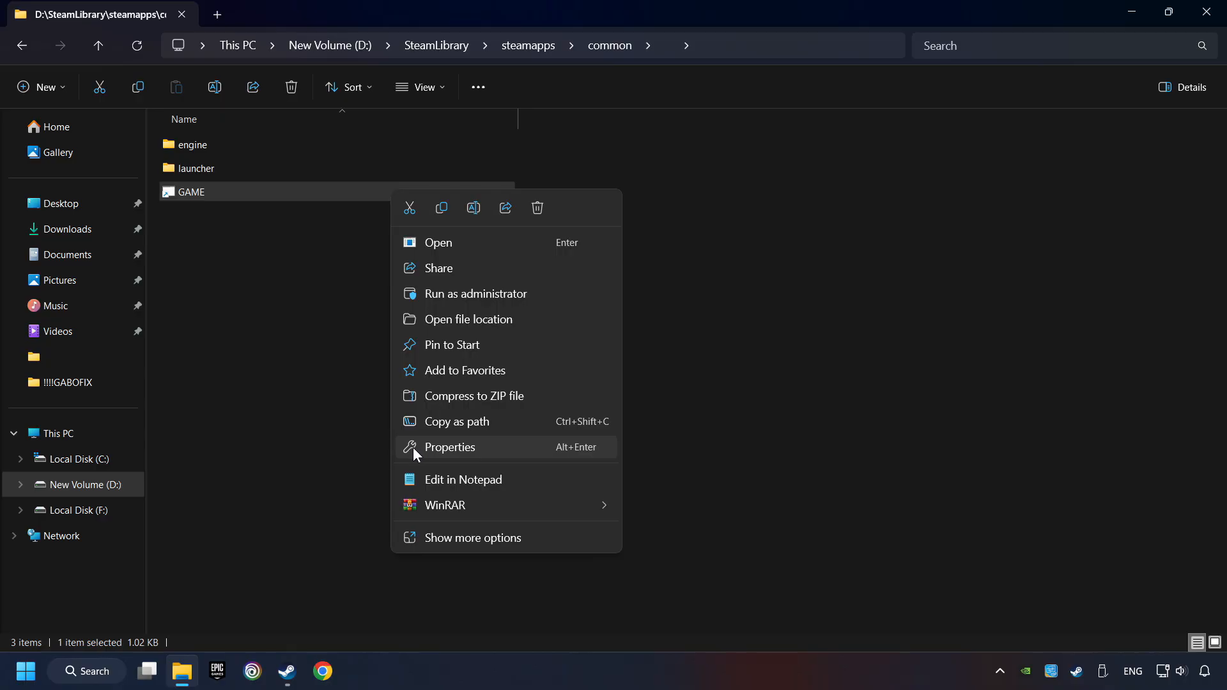
- Bring up the Properties dialog for the GAME shortcut
left_click(450, 447)
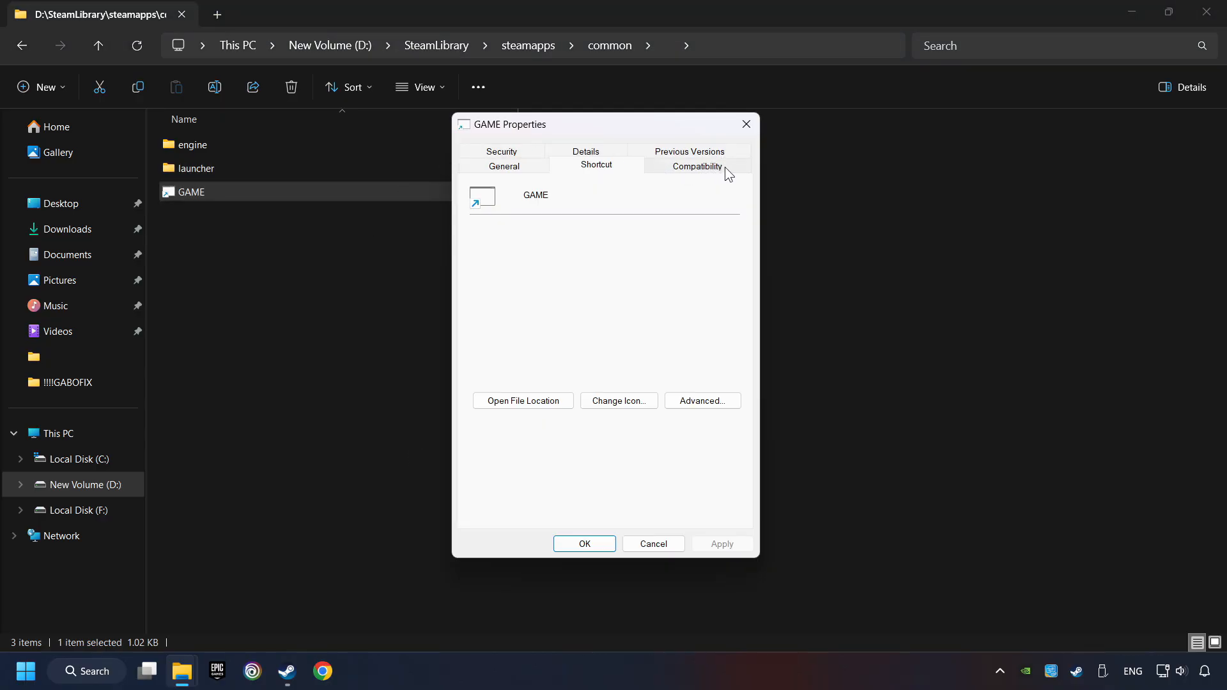
- Give GAME Windows 8 compatibility mode, no fullscreen optimizations, and run as administrator
left_click(696, 166)
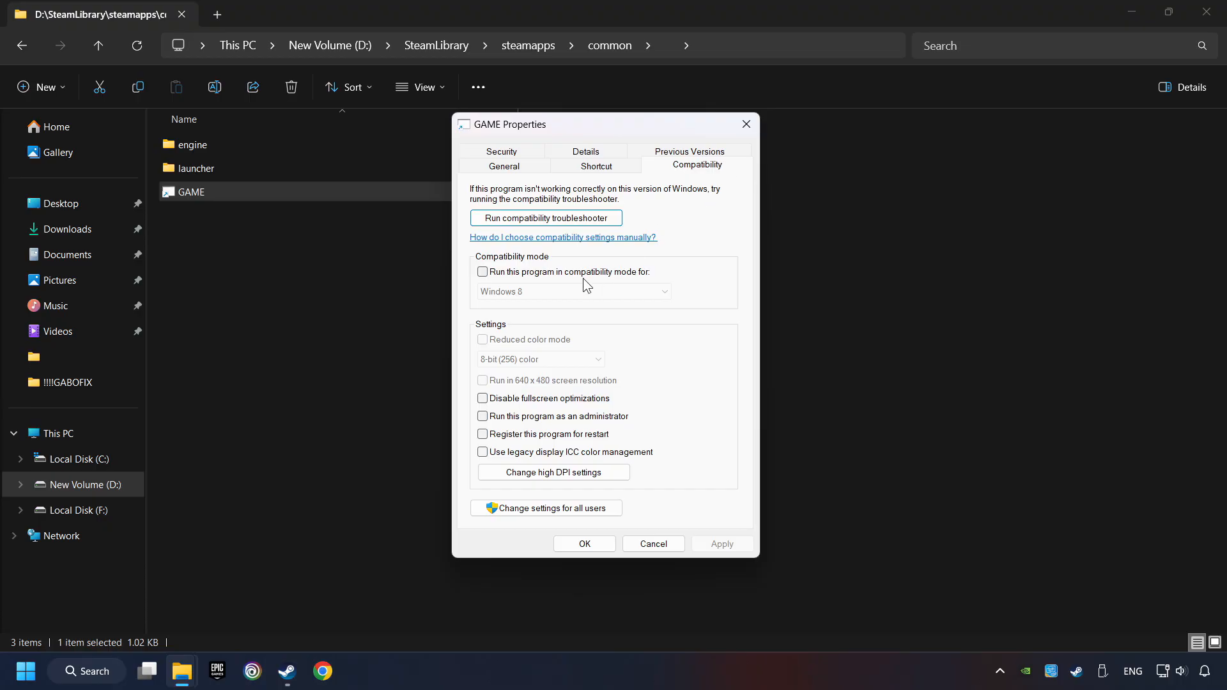
mouse_move(574, 279)
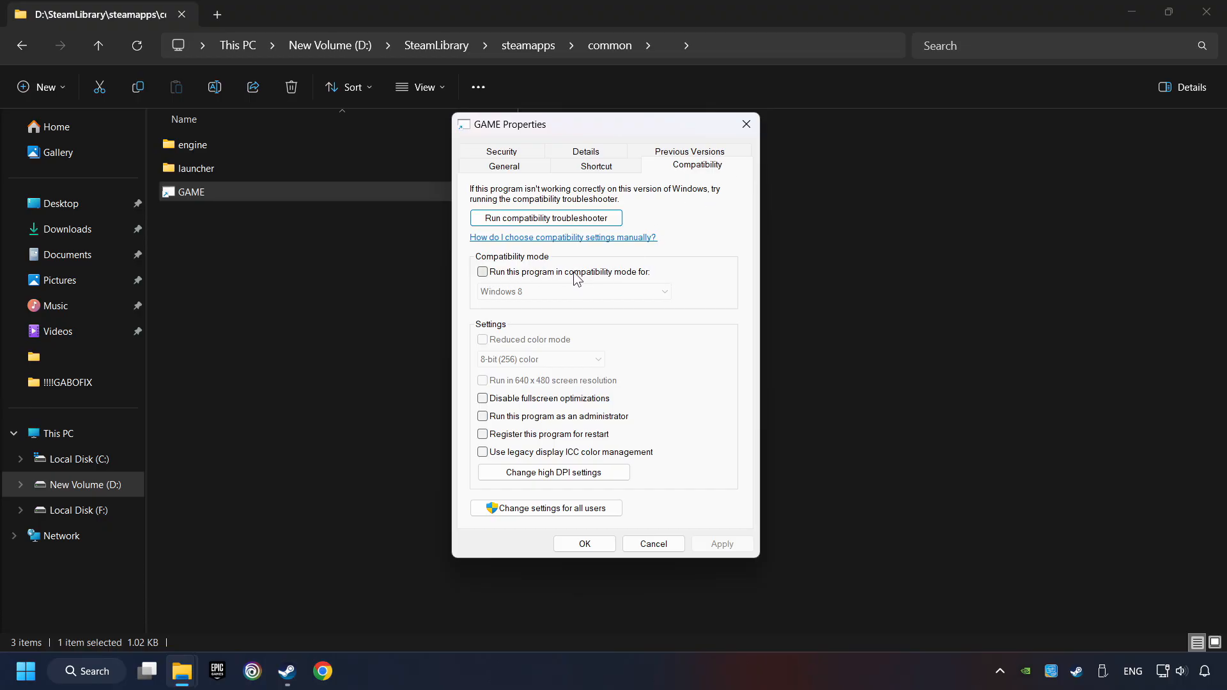
left_click(482, 272)
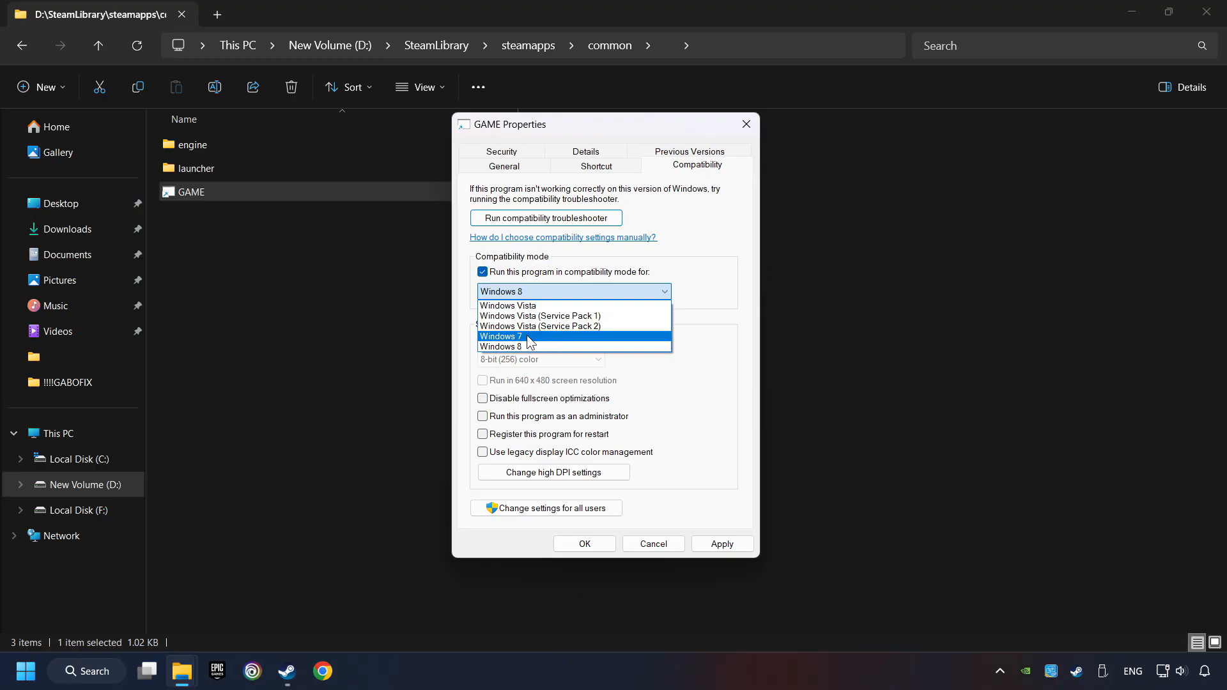
left_click(502, 345)
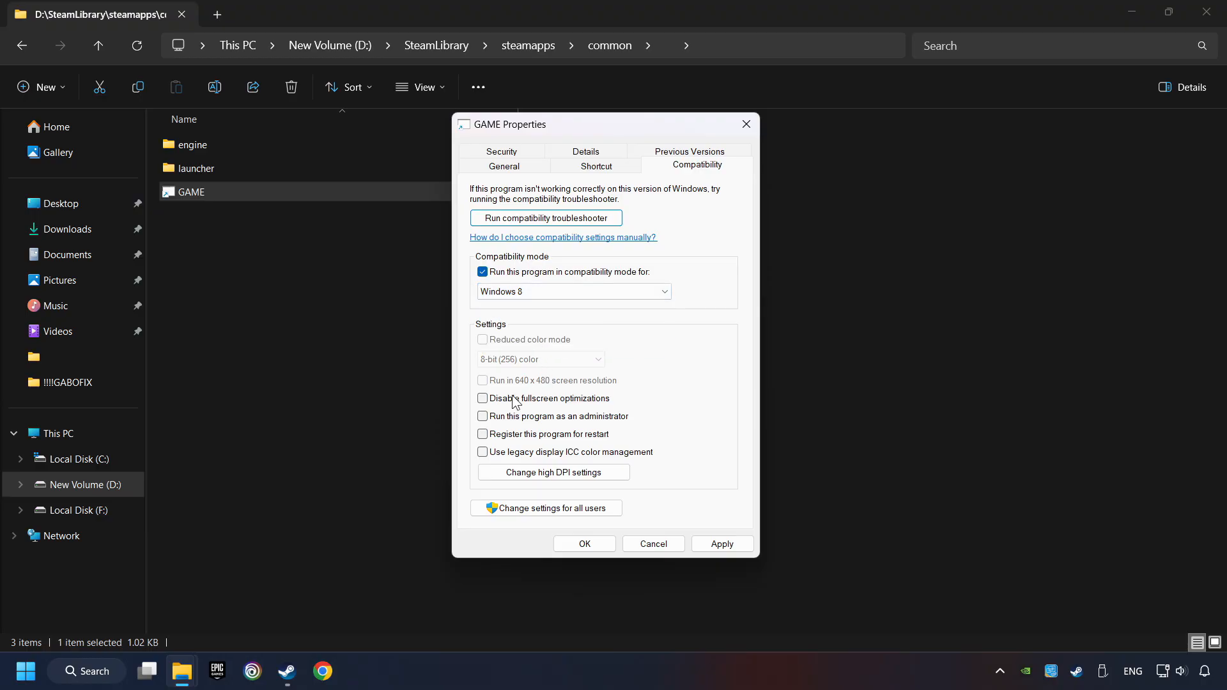
left_click(482, 398)
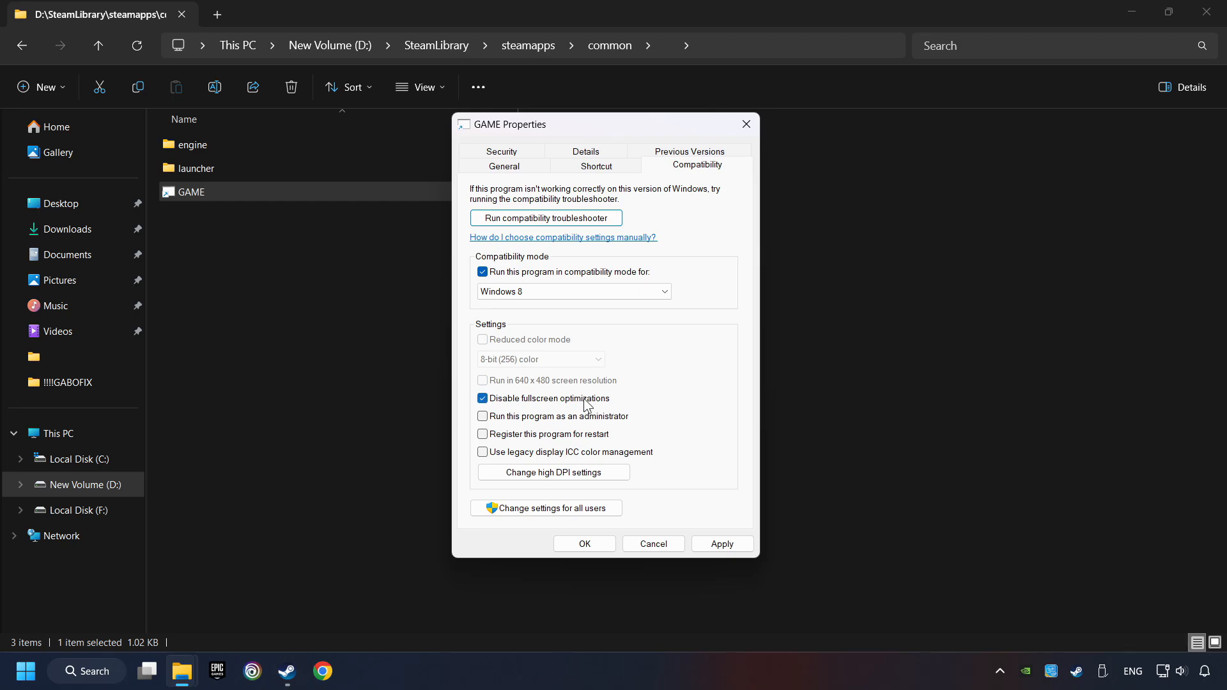
mouse_move(580, 406)
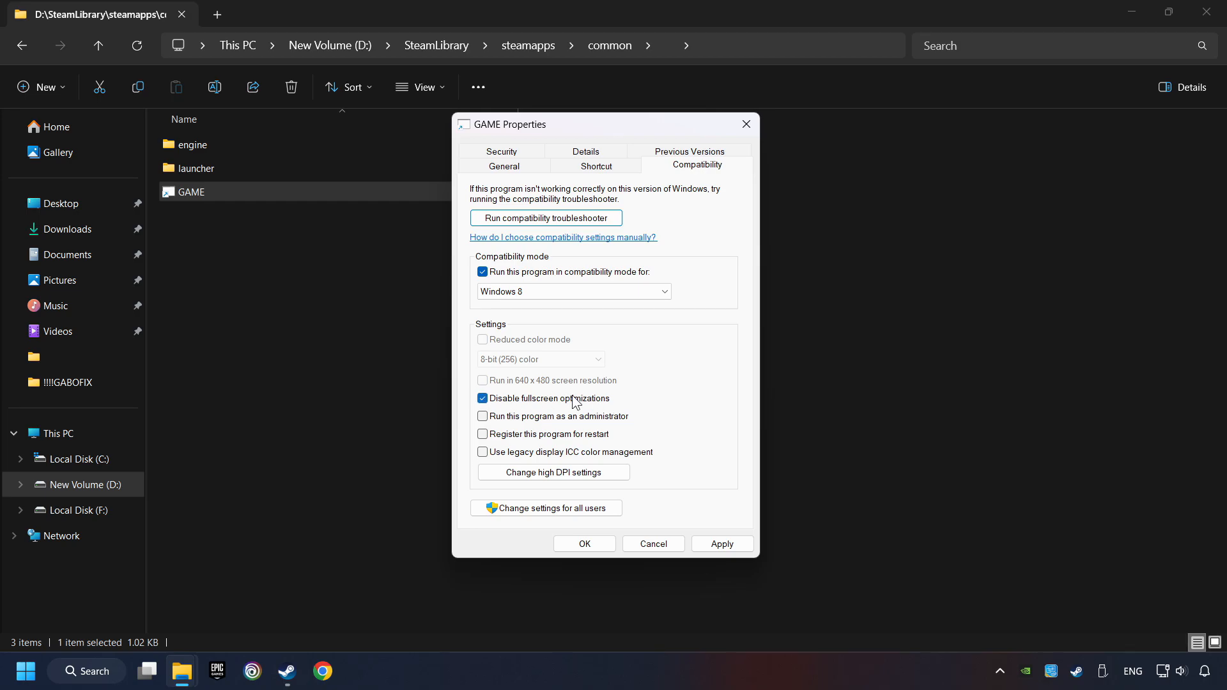
left_click(483, 415)
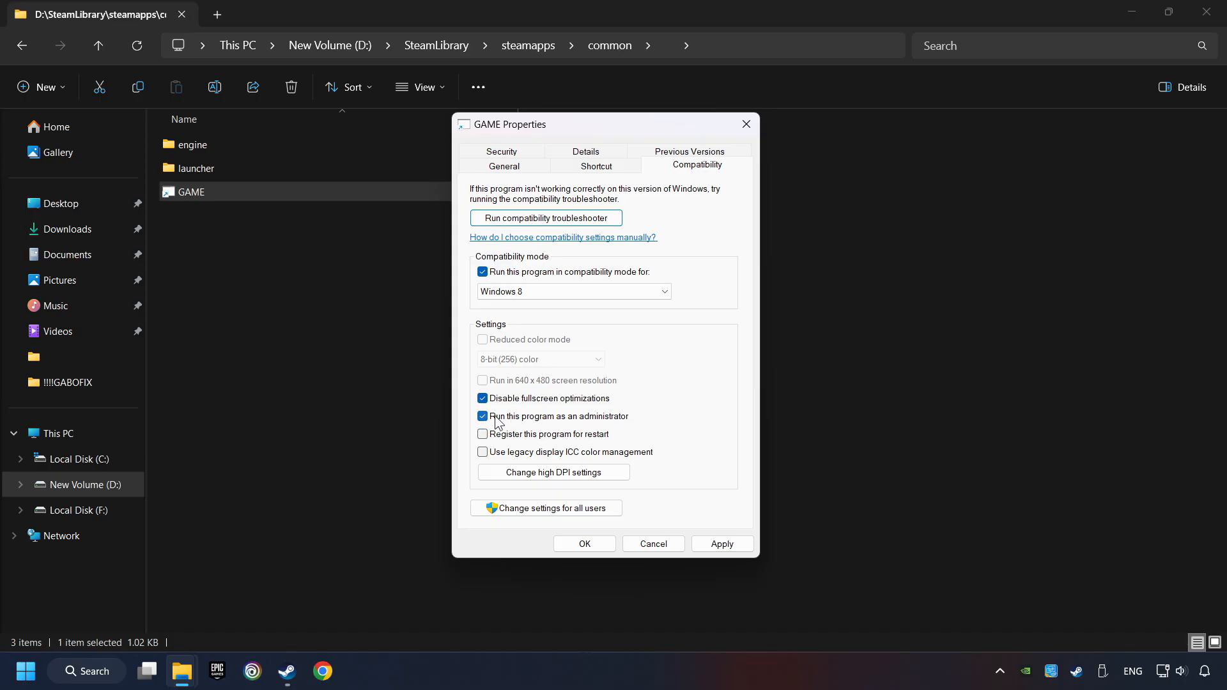
mouse_move(646, 422)
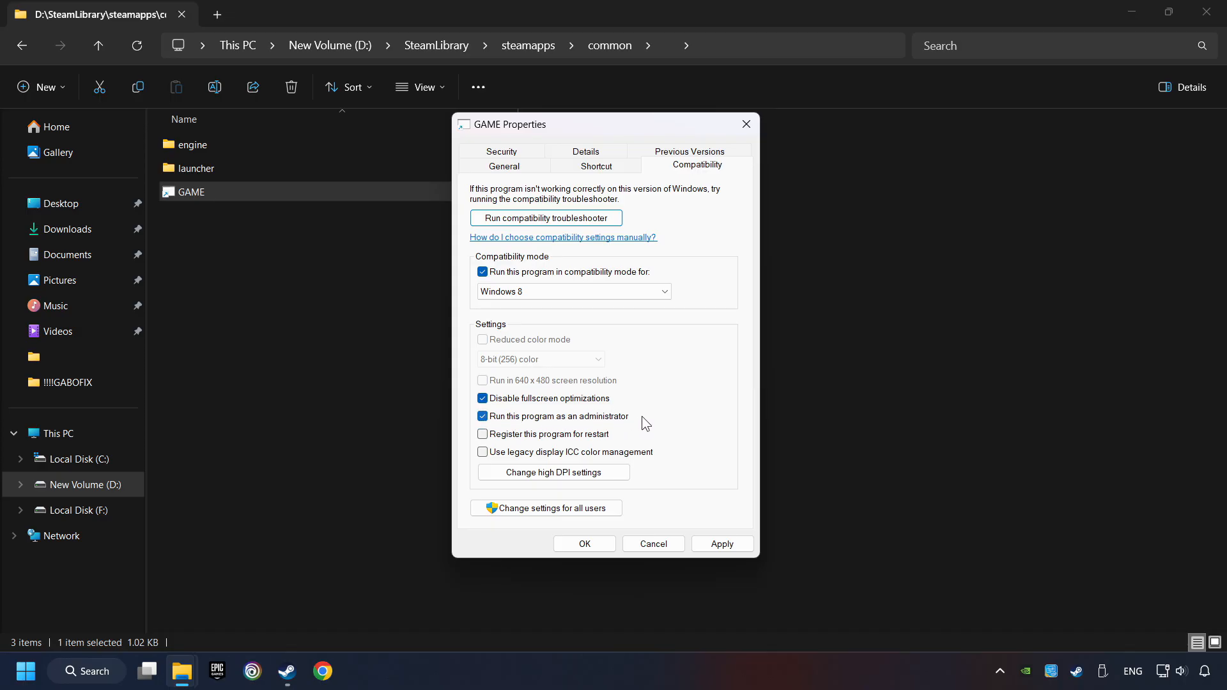
mouse_move(678, 425)
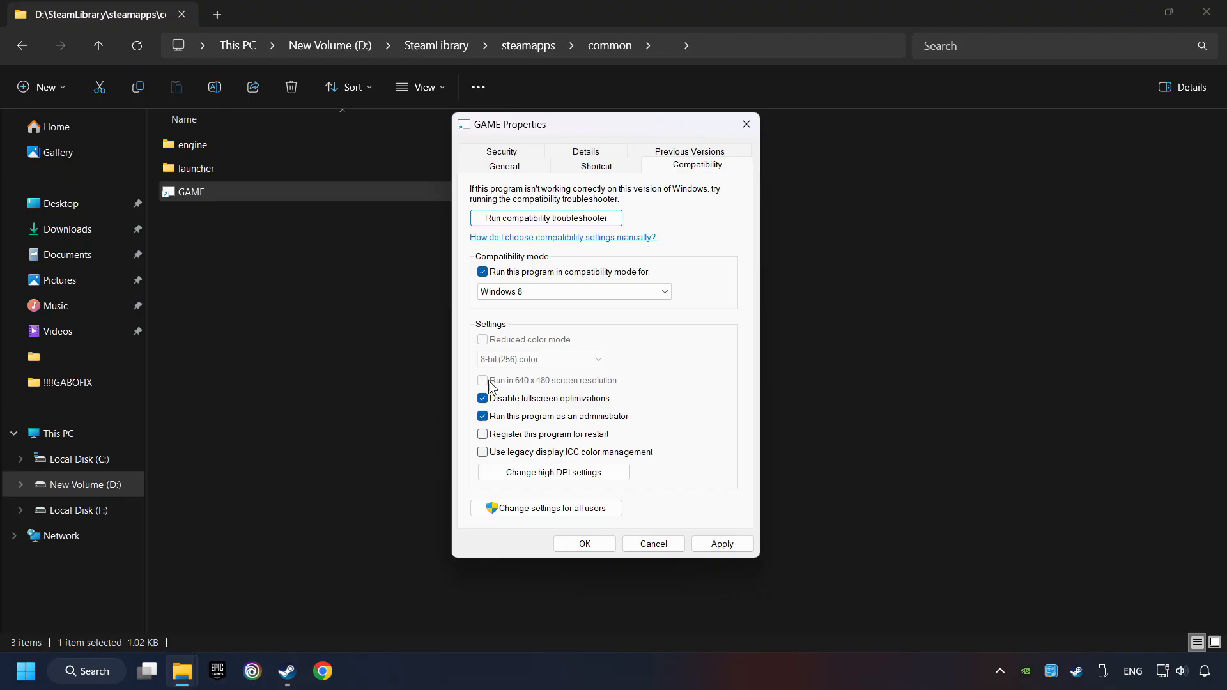
mouse_move(507, 383)
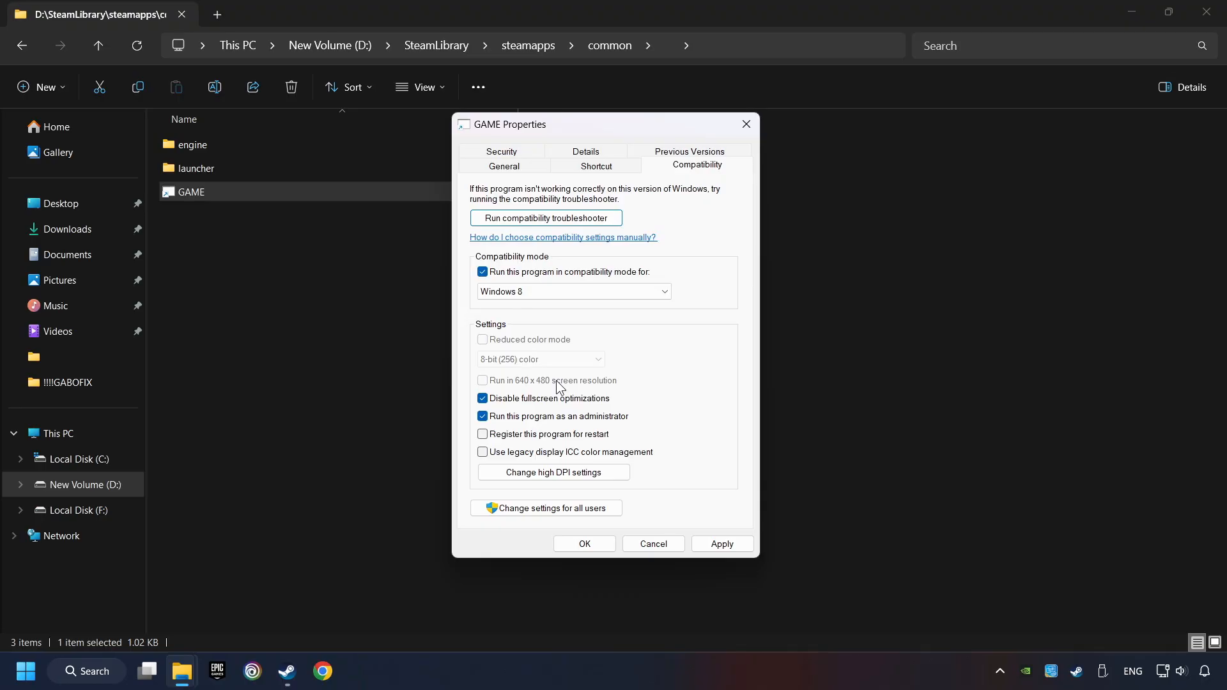
mouse_move(561, 389)
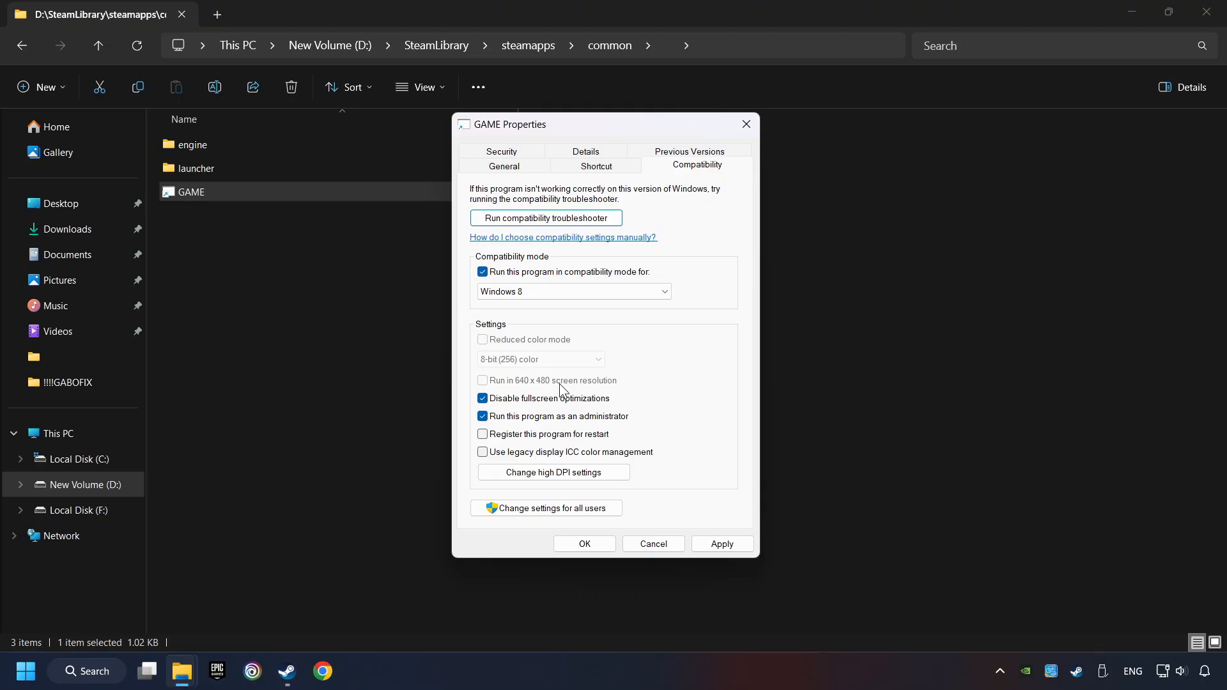
left_click(721, 544)
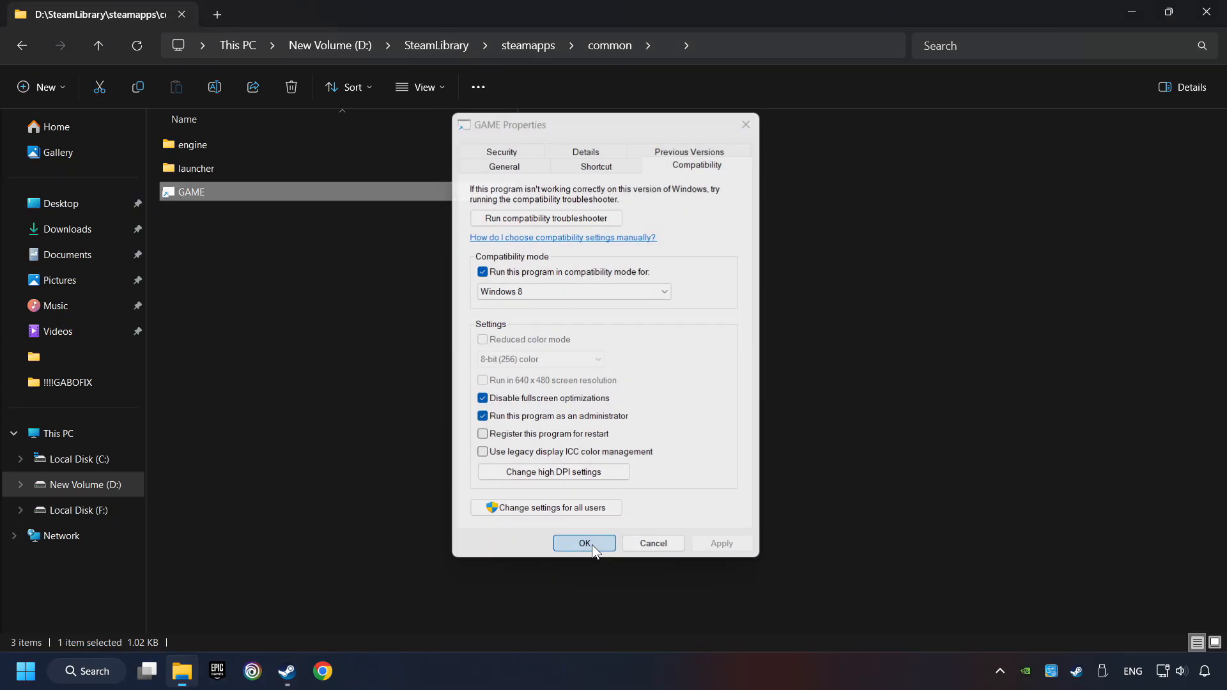
left_click(583, 543)
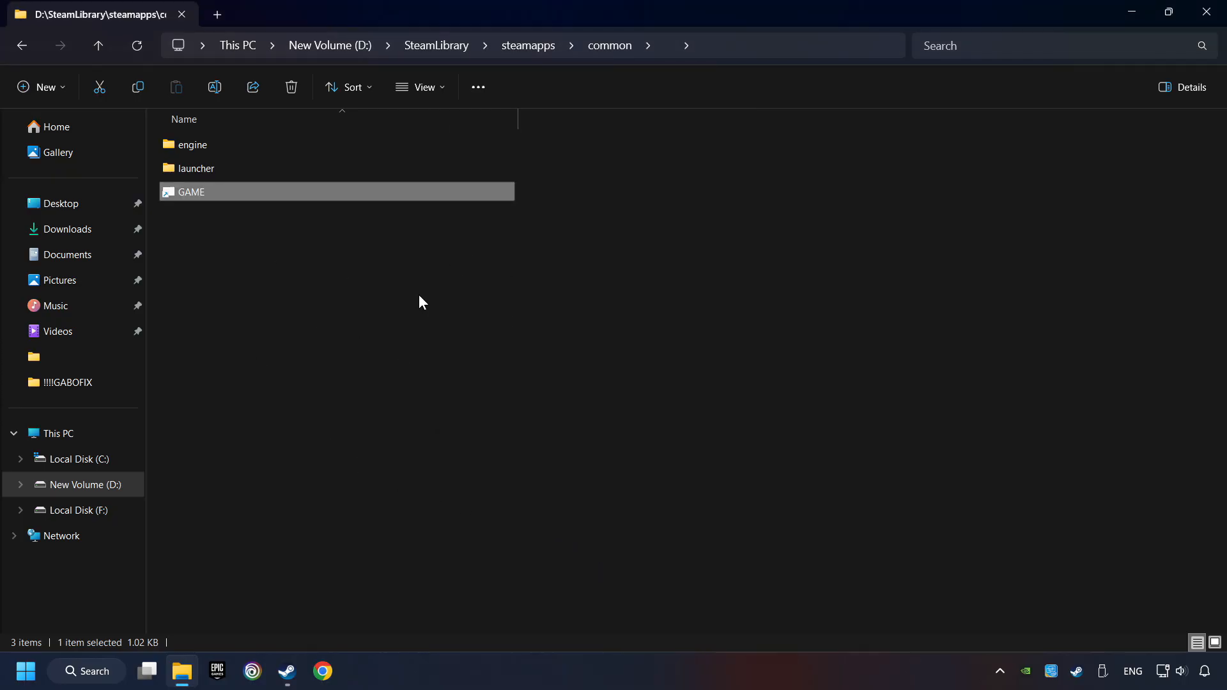
mouse_move(480, 308)
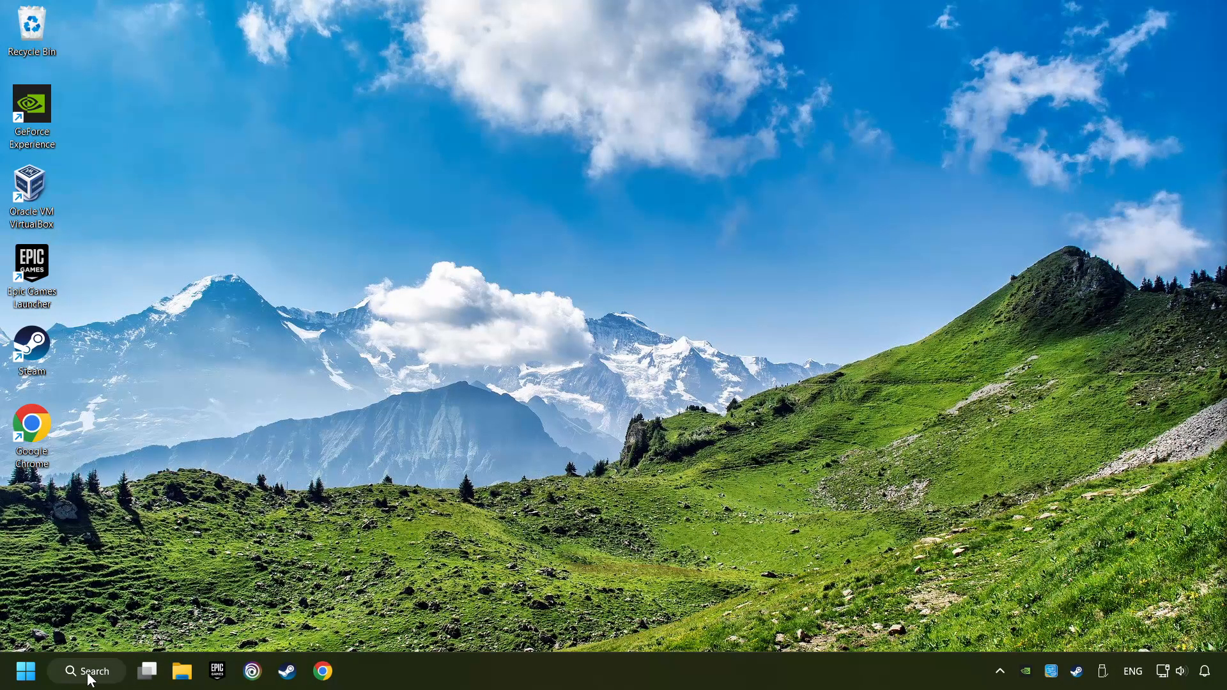
- Search Windows for 'updates' and choose Check for updates
left_click(86, 671)
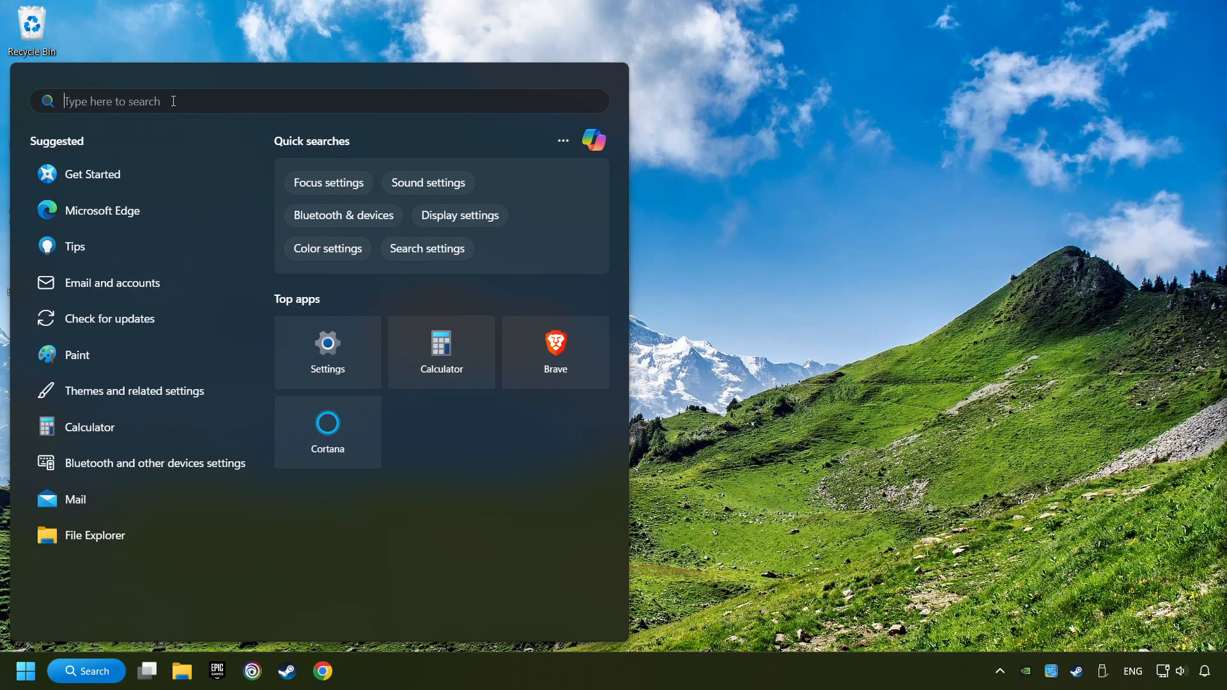
type("updates")
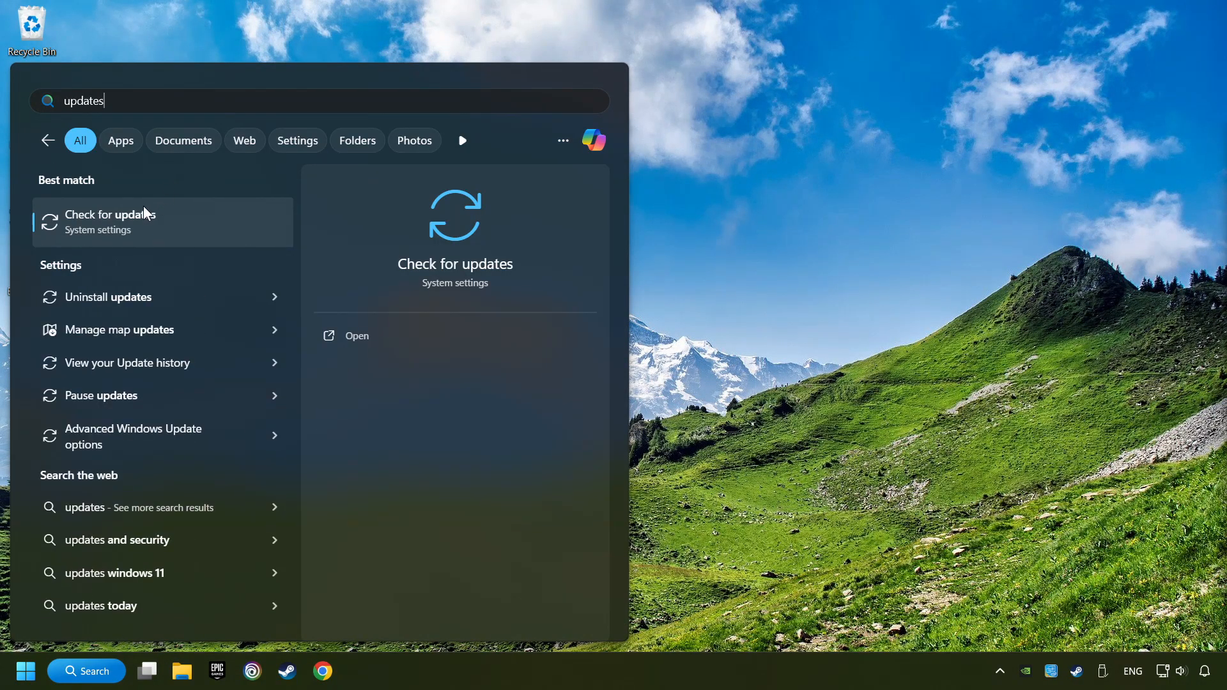
left_click(109, 219)
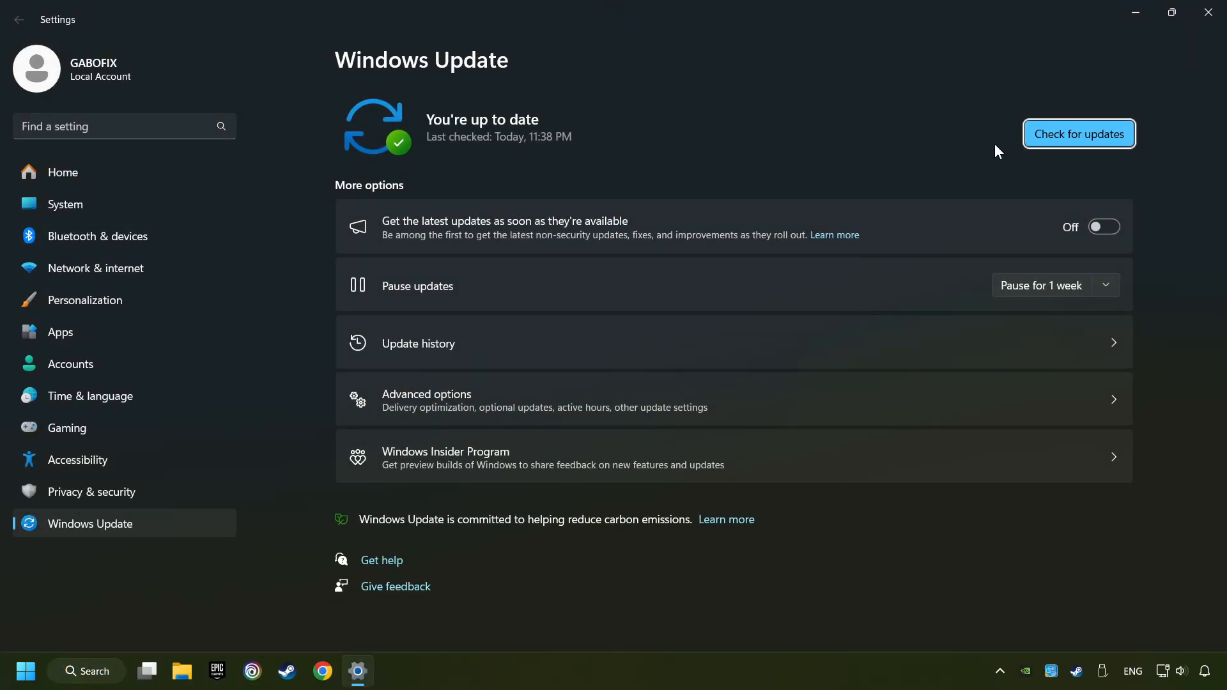
- Run a fresh update check until Windows Update reports You're up to date
left_click(1078, 133)
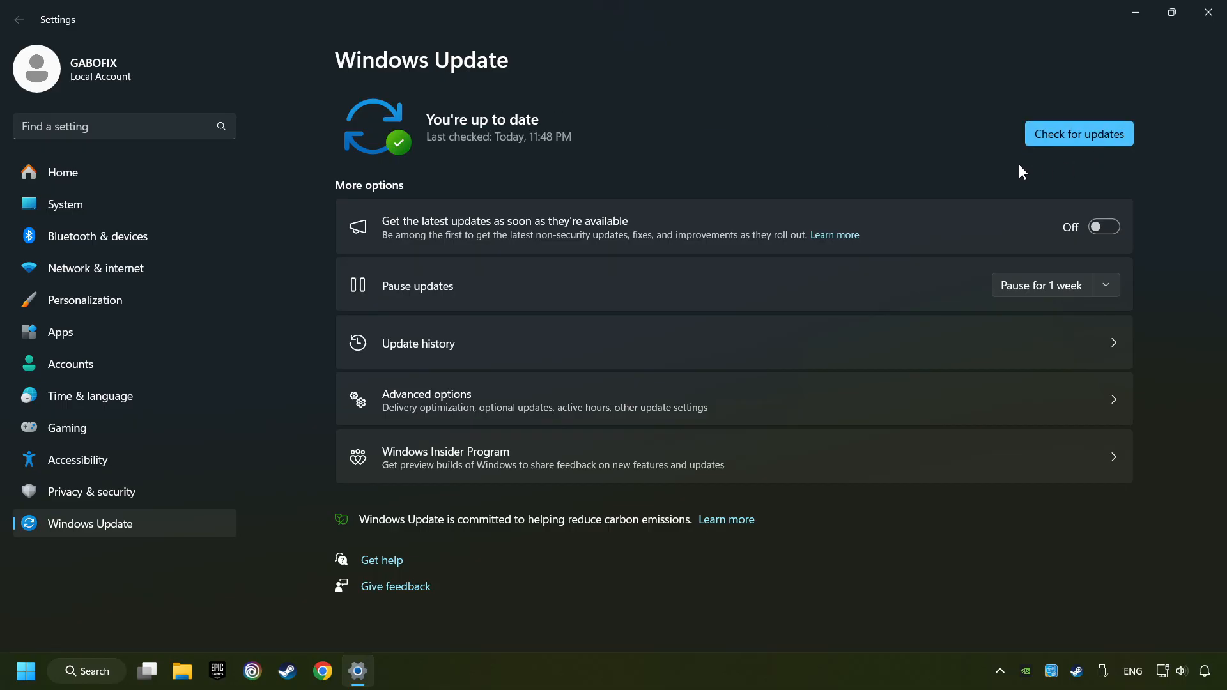
mouse_move(1112, 177)
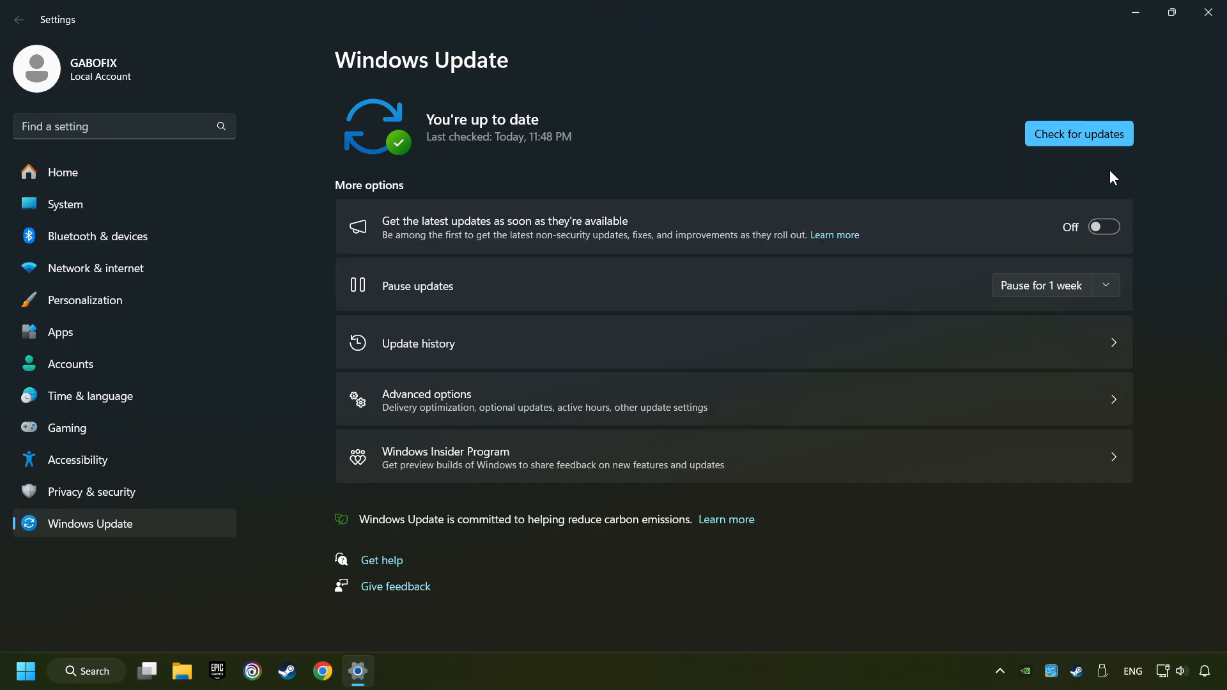
mouse_move(1208, 13)
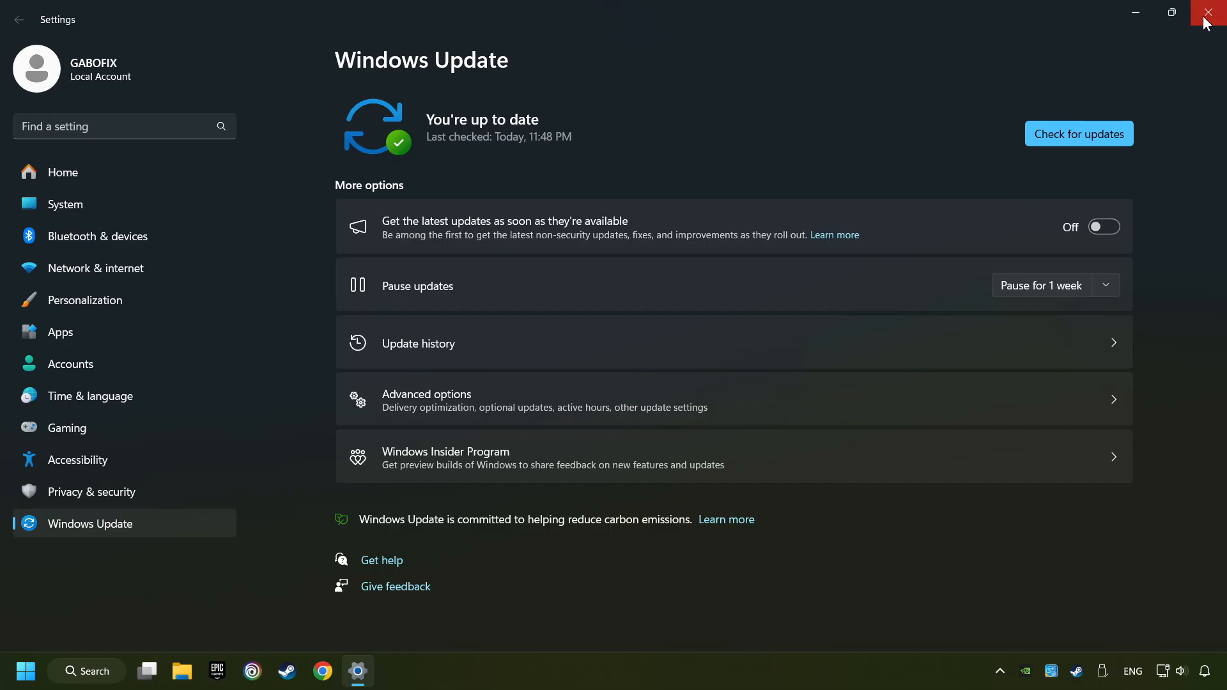